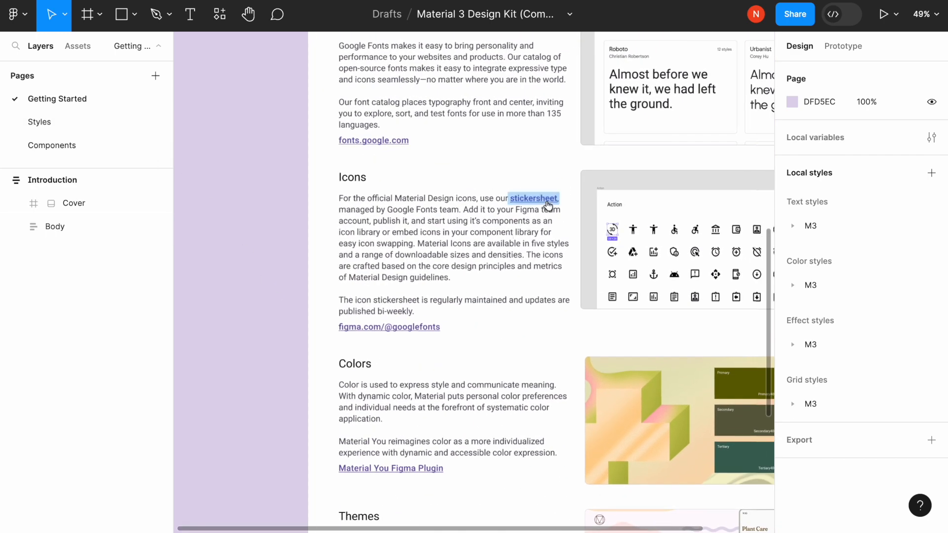
{"action": "mouse_move", "coordinate": [534, 198]}
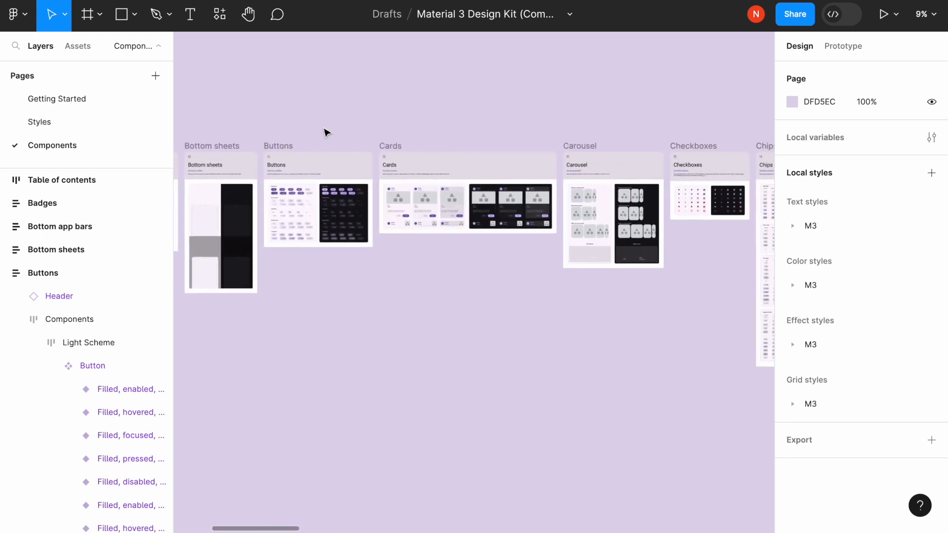
Scroll right across the Material 3 component frames, from Bottom sheets to Segmented buttons
{"action": "scroll", "scroll_direction": "right", "scroll_amount": 3}
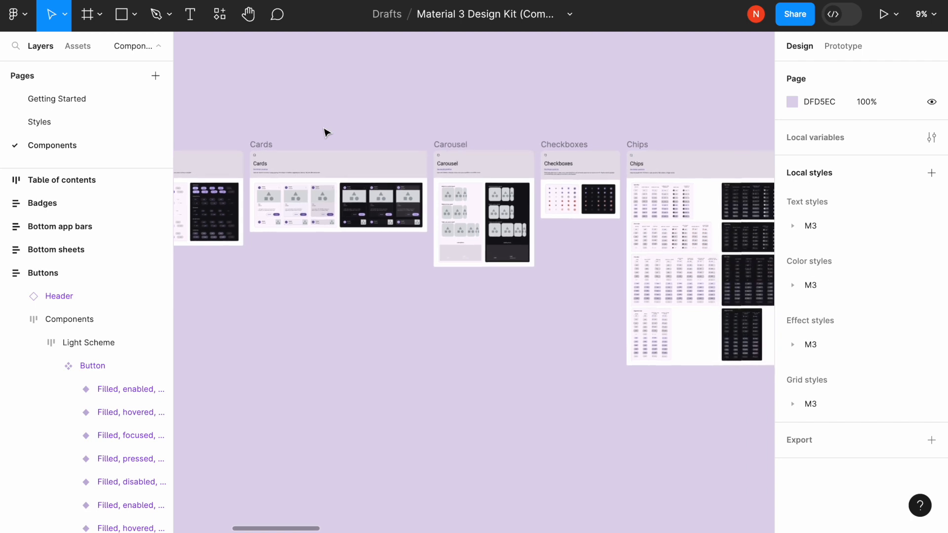
{"action": "scroll", "scroll_direction": "right", "scroll_amount": 3}
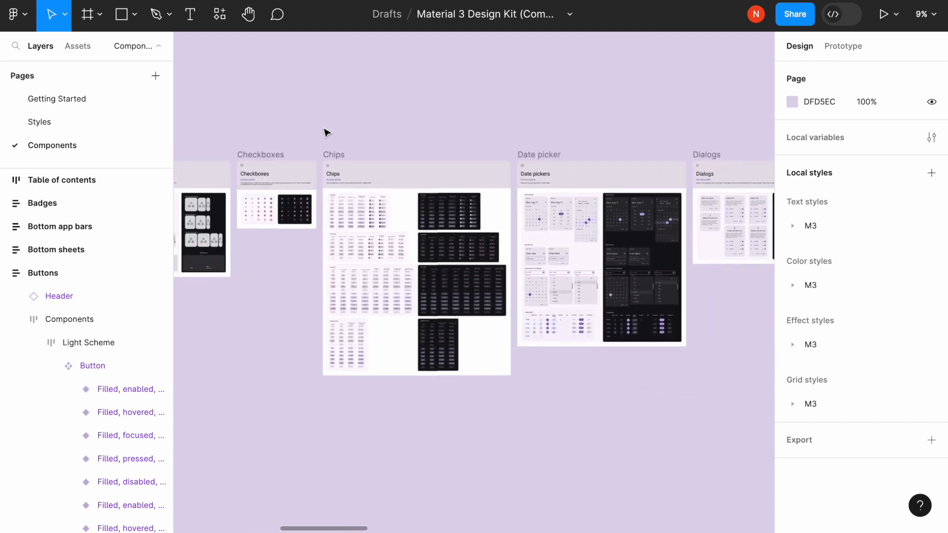
{"action": "scroll", "scroll_direction": "right", "scroll_amount": 3}
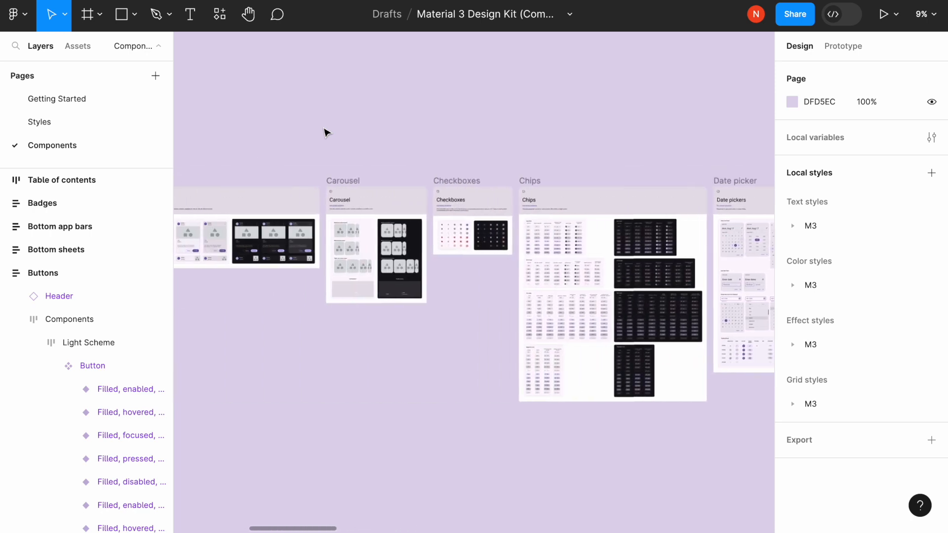
{"action": "scroll", "scroll_direction": "right", "scroll_amount": 3}
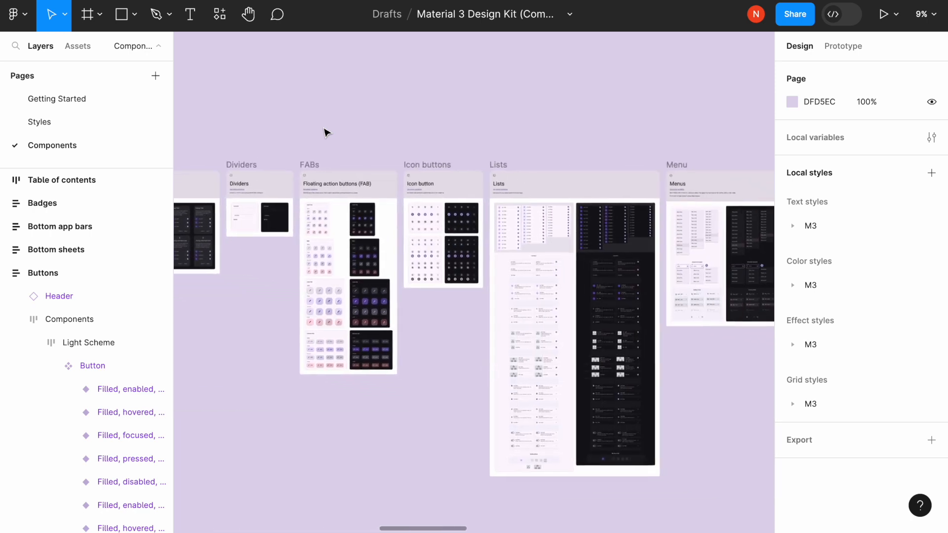
{"action": "scroll", "scroll_direction": "right", "scroll_amount": 3}
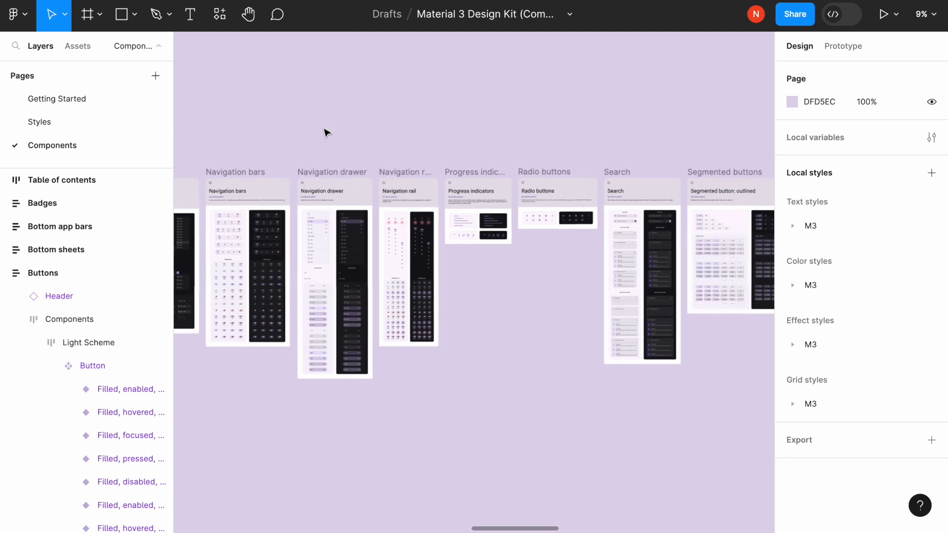
{"action": "scroll", "scroll_direction": "right", "scroll_amount": 3}
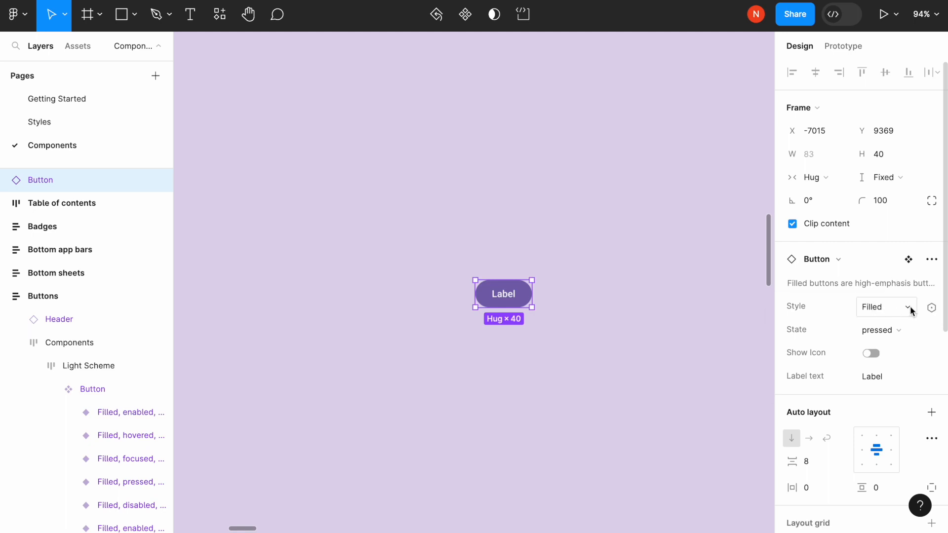
Change the Button instance's Style dropdown from Filled to Outlined
{"action": "left_click", "coordinate": [883, 307]}
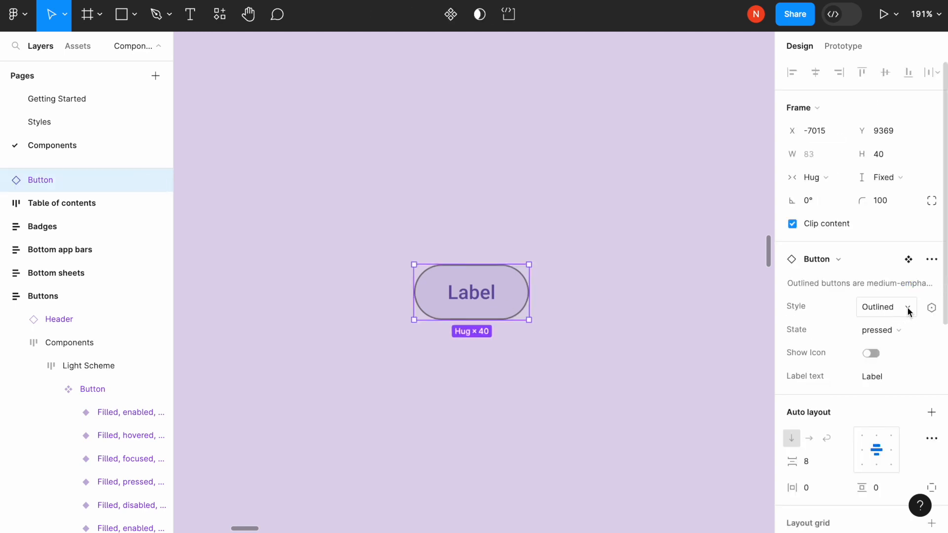
{"action": "left_click", "coordinate": [884, 307]}
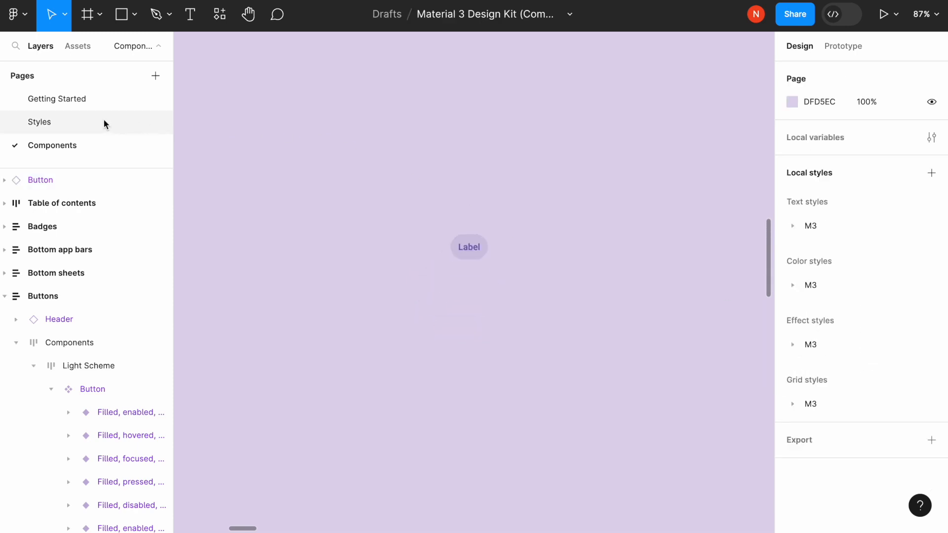
Tour the Styles page's Typography, Color Guidance and Layout frames, then return to Components
{"action": "left_click", "coordinate": [40, 121]}
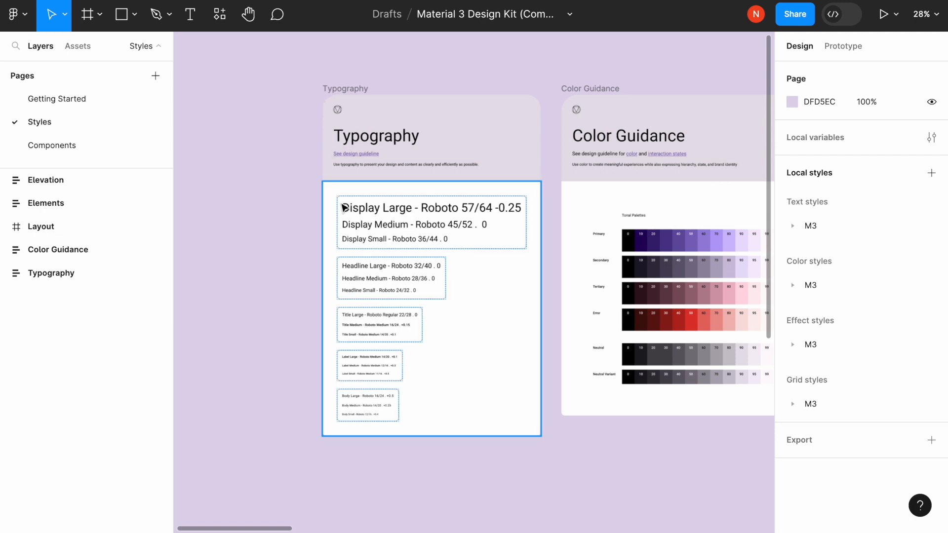
{"action": "scroll", "scroll_direction": "down", "scroll_amount": 3}
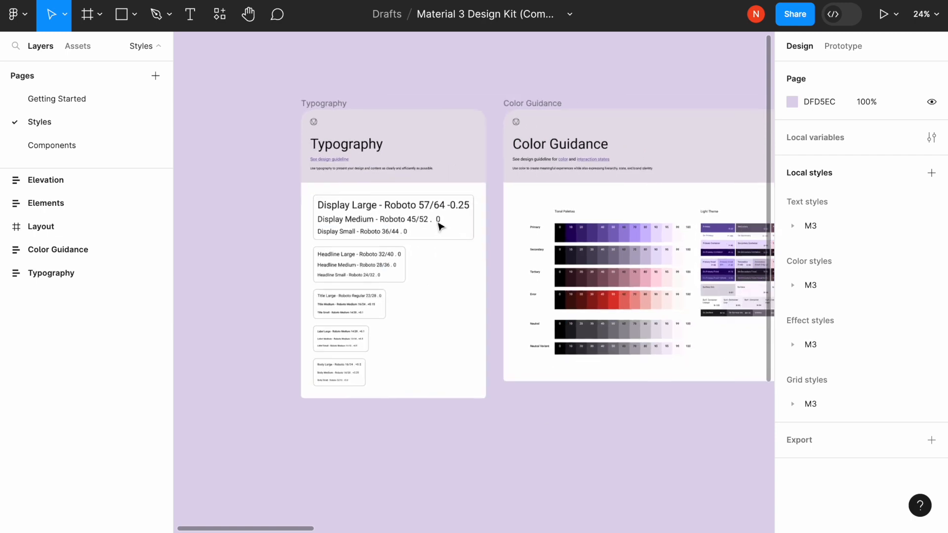
{"action": "scroll", "scroll_direction": "right", "scroll_amount": 3}
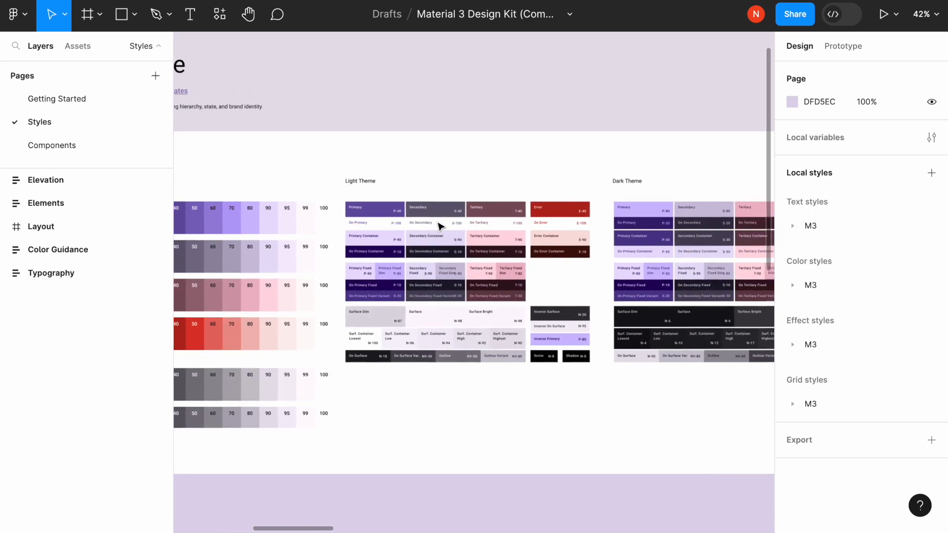
{"action": "scroll", "scroll_direction": "down", "scroll_amount": 3}
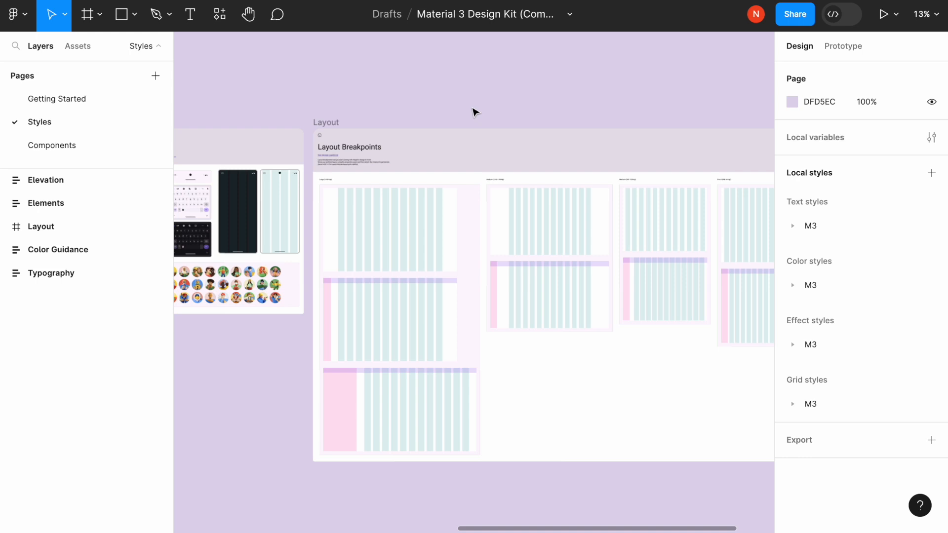
{"action": "left_click", "coordinate": [52, 145]}
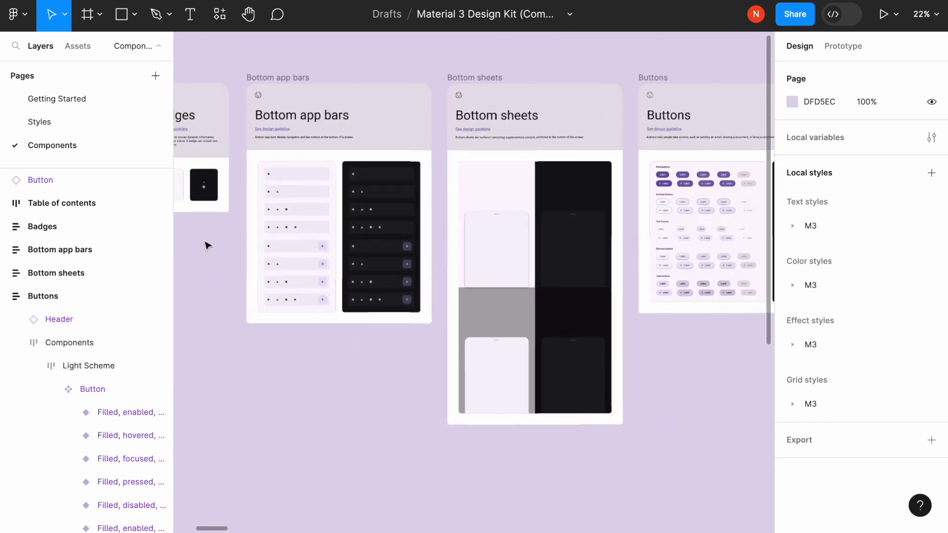
Scroll to the Material 3 Table of contents frame and center it on the canvas
{"action": "scroll", "scroll_direction": "down", "scroll_amount": 3}
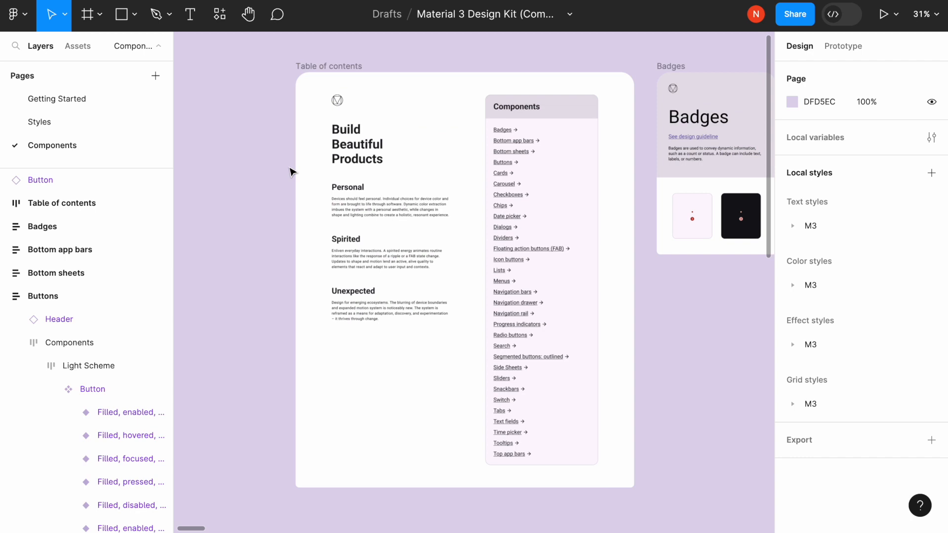
{"action": "left_click_drag", "start_coordinate": [423, 242], "coordinate": [399, 249]}
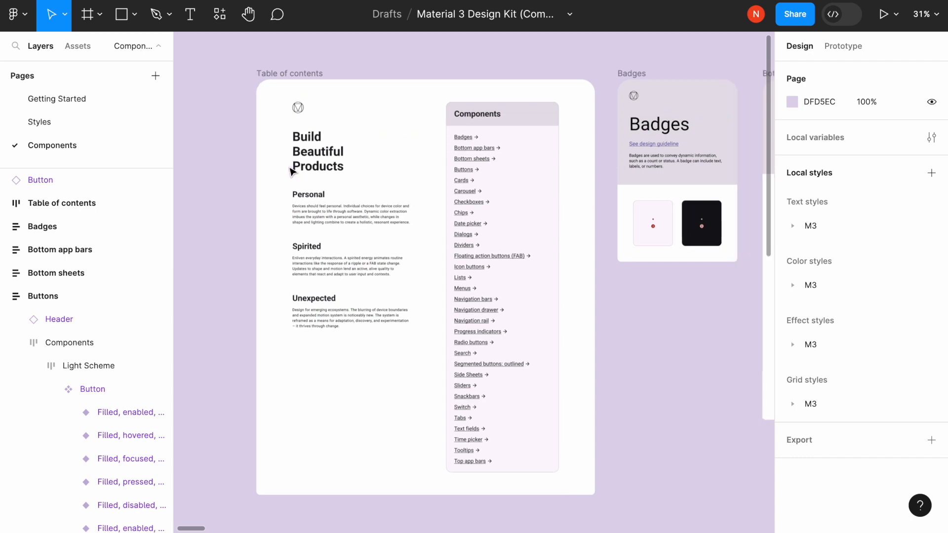
{"action": "scroll", "scroll_direction": "right", "scroll_amount": 3}
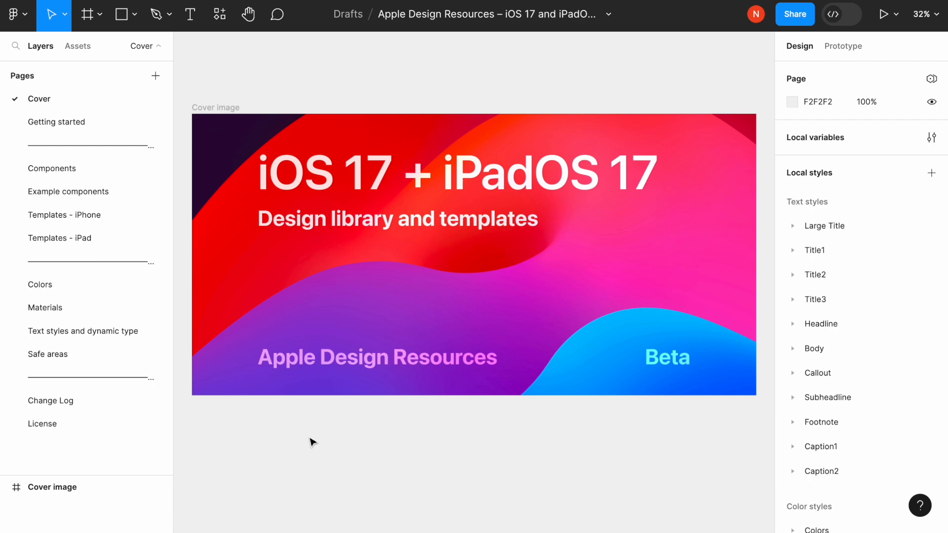
Show the iOS 17 kit's Getting started page with its introduction and license note
{"action": "left_click", "coordinate": [56, 122]}
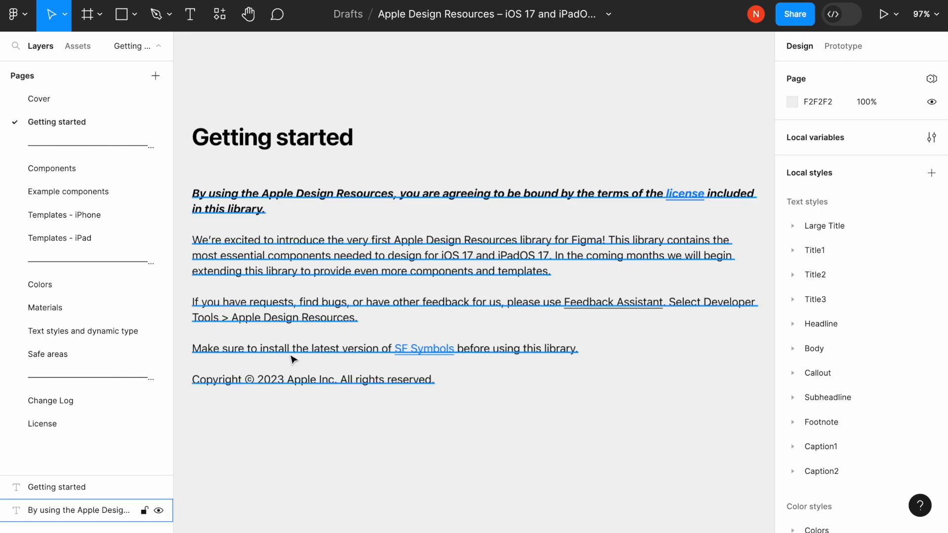
{"action": "mouse_move", "coordinate": [301, 350]}
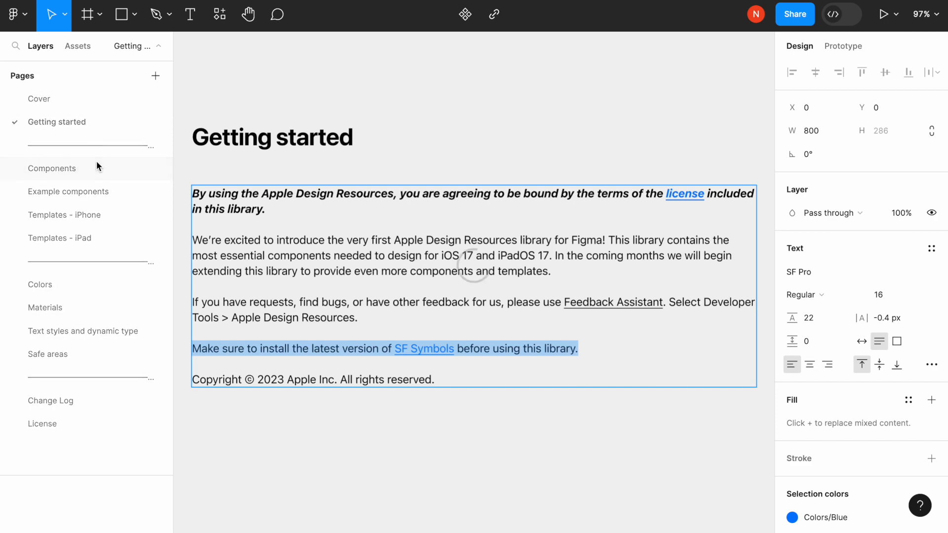
Browse the iOS Components page and select the Light, Small, Borderless, Symbol + Text button variant
{"action": "left_click", "coordinate": [53, 168]}
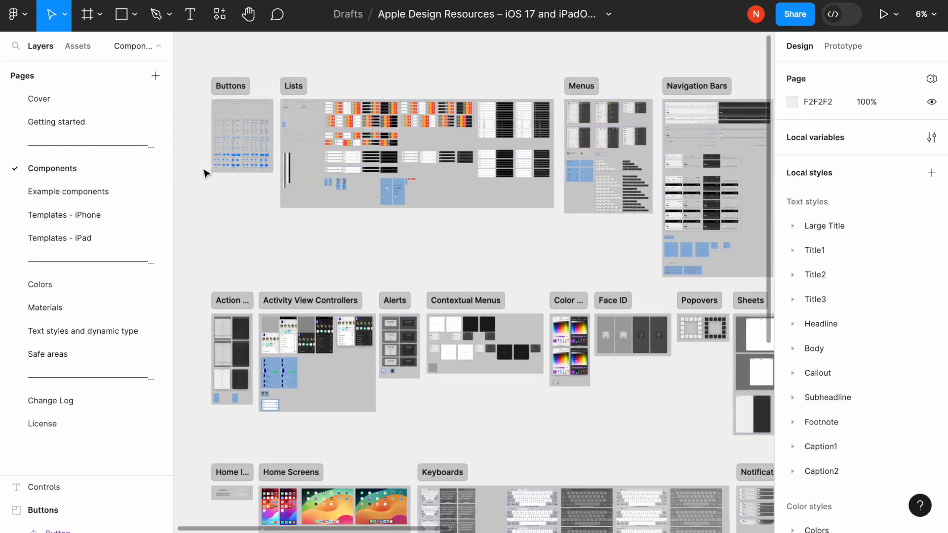
{"action": "scroll", "scroll_direction": "down", "scroll_amount": 3}
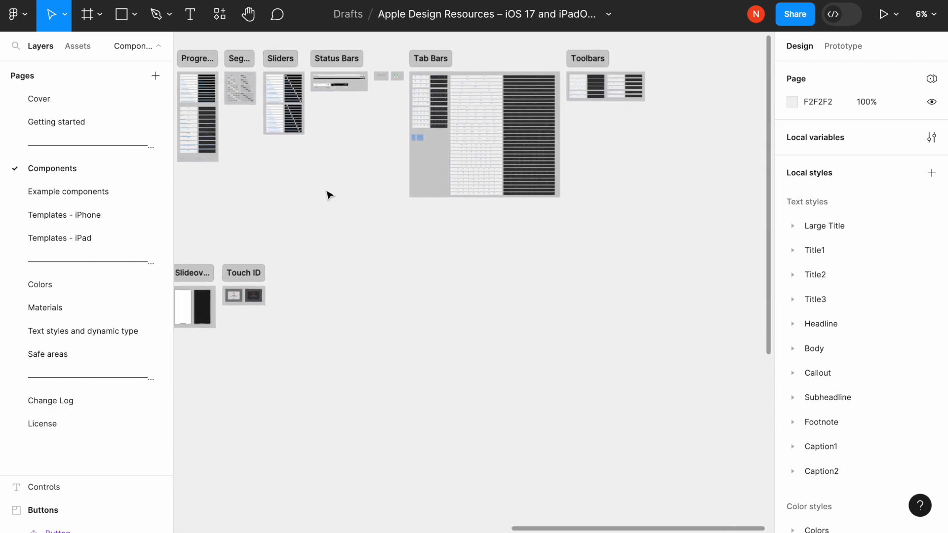
{"action": "scroll", "scroll_direction": "down", "scroll_amount": 3}
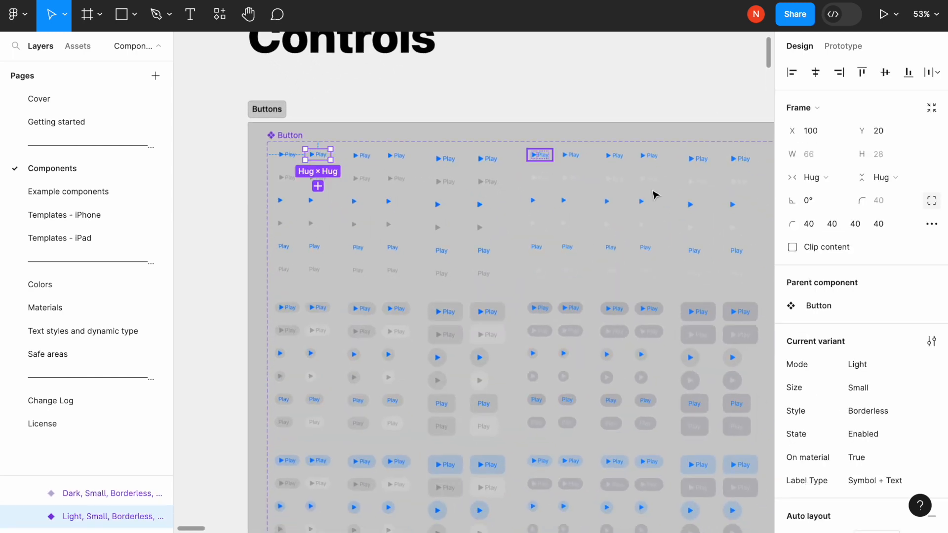
{"action": "left_click", "coordinate": [883, 364]}
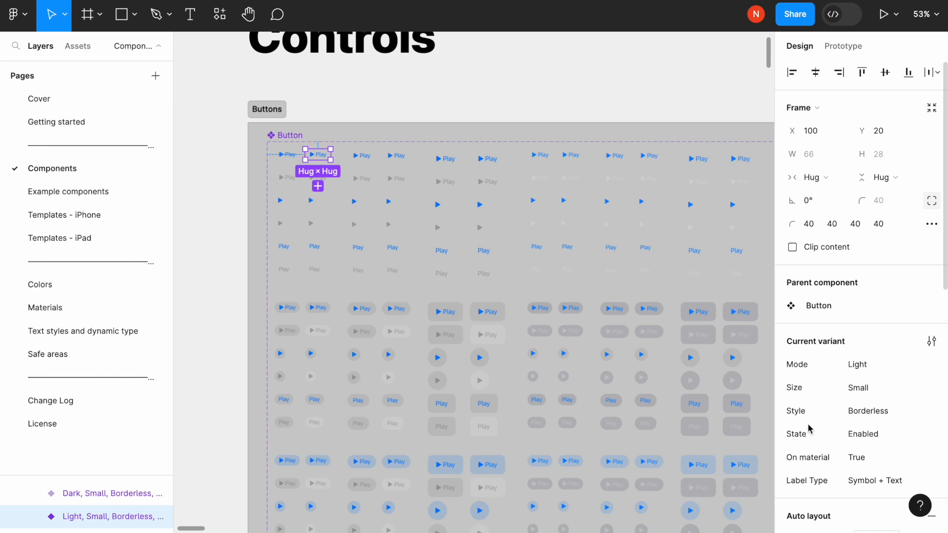
{"action": "mouse_move", "coordinate": [814, 463]}
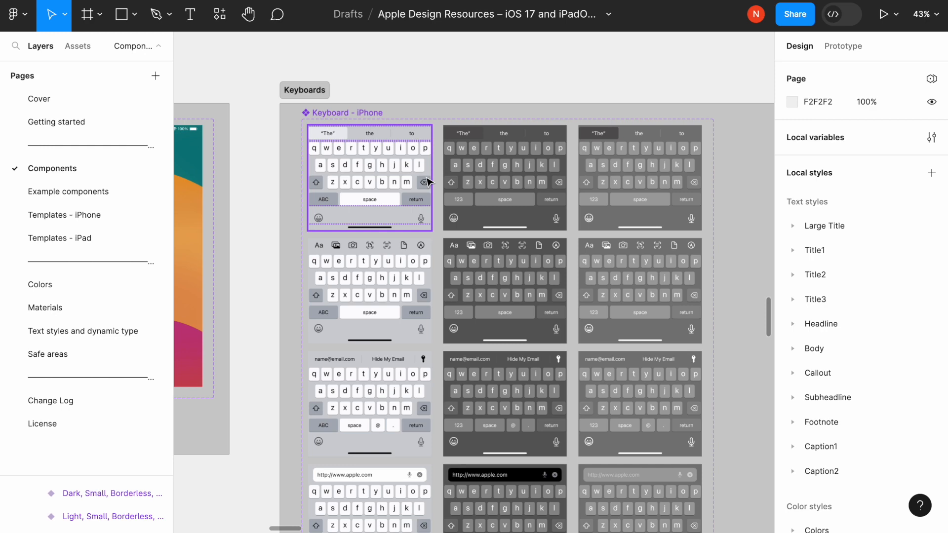
Select the dark iPhone keyboard, then scroll on to the iPad wallpapers and iPhone bezels
{"action": "left_click", "coordinate": [504, 178]}
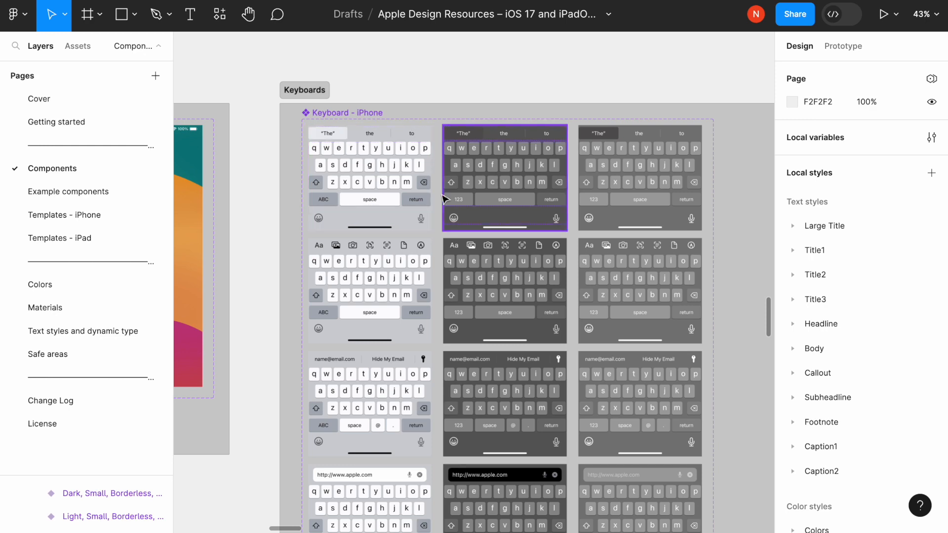
{"action": "scroll", "scroll_direction": "down", "scroll_amount": 3}
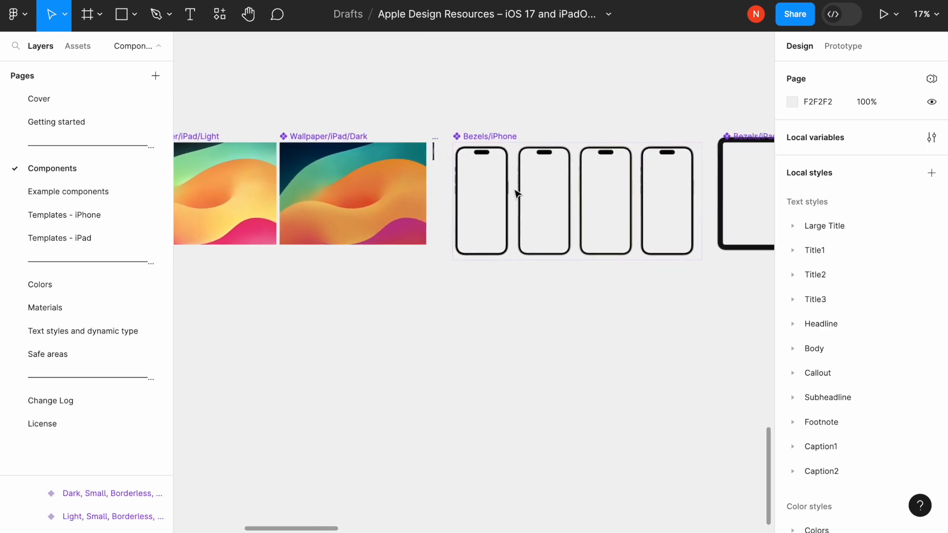
{"action": "left_click", "coordinate": [482, 202]}
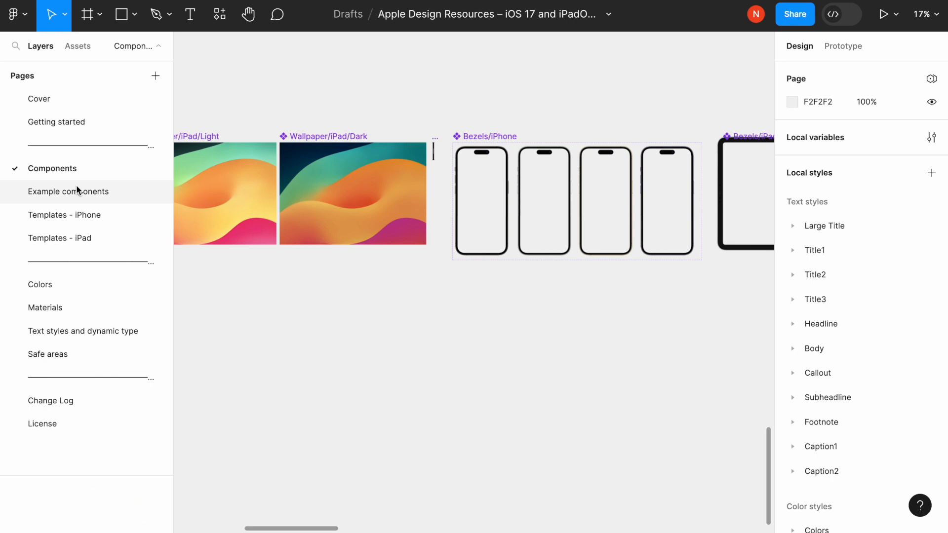
Open Example components and inspect an alert's layout in Dev Mode, then return to Design mode
{"action": "left_click", "coordinate": [68, 191]}
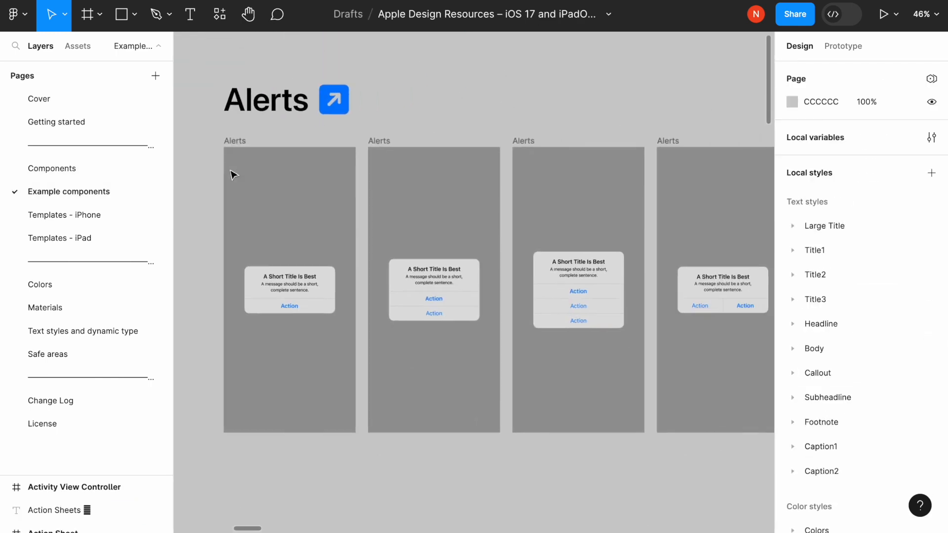
{"action": "mouse_move", "coordinate": [280, 143]}
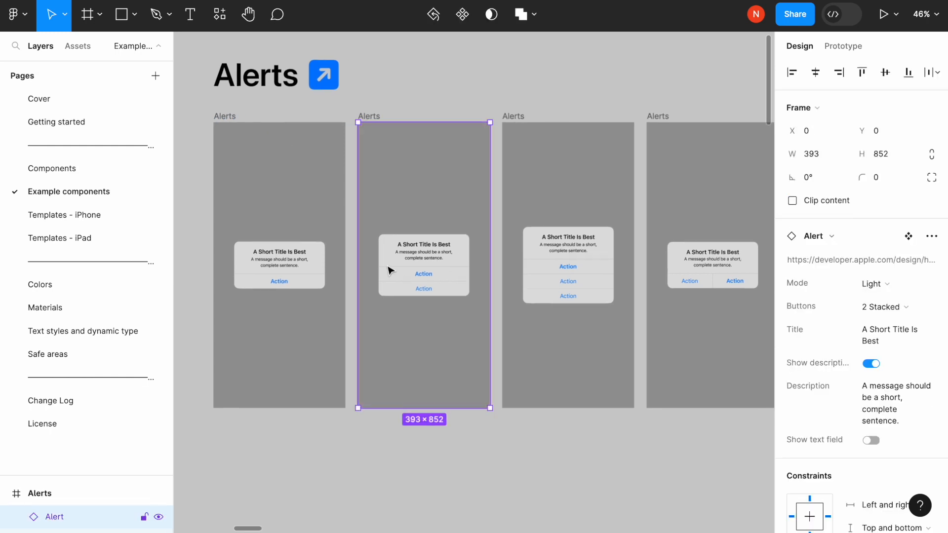
{"action": "double_click", "coordinate": [423, 264]}
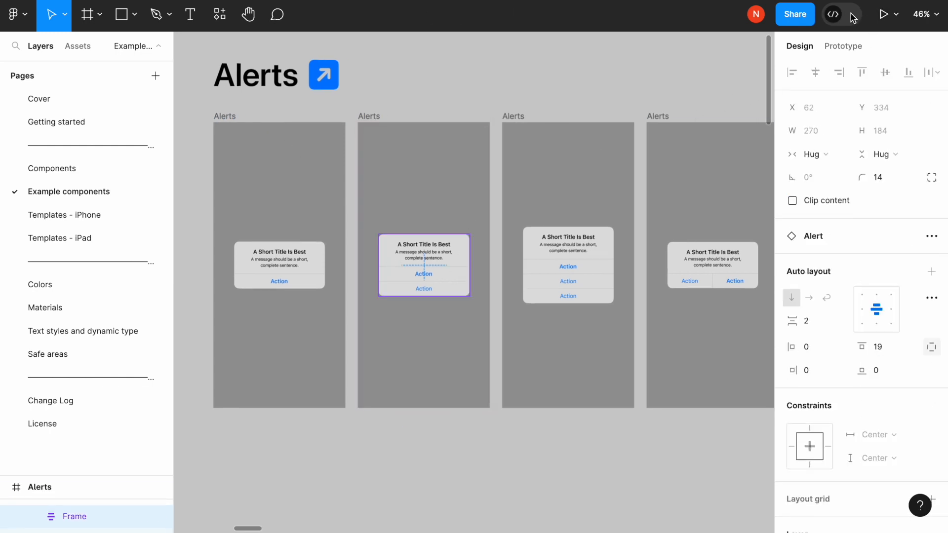
{"action": "left_click", "coordinate": [849, 14]}
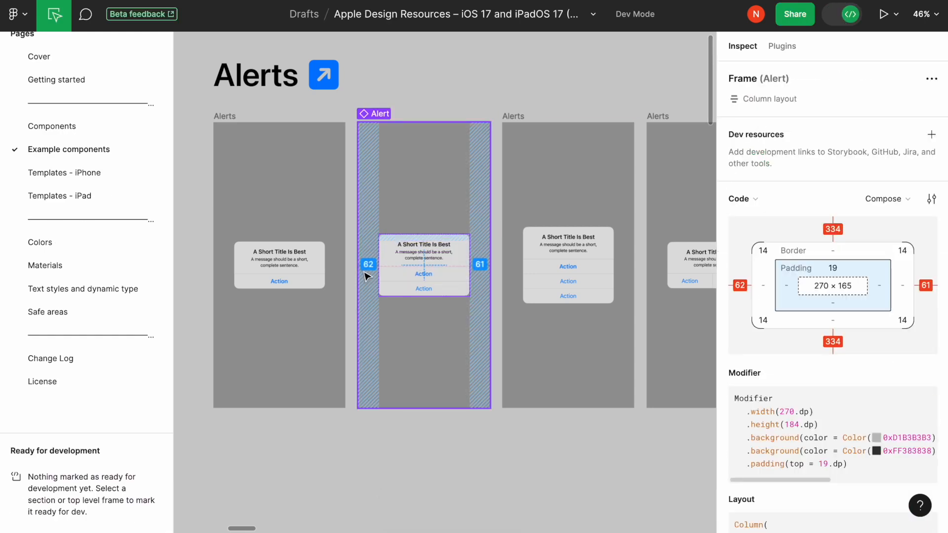
{"action": "left_click", "coordinate": [423, 273]}
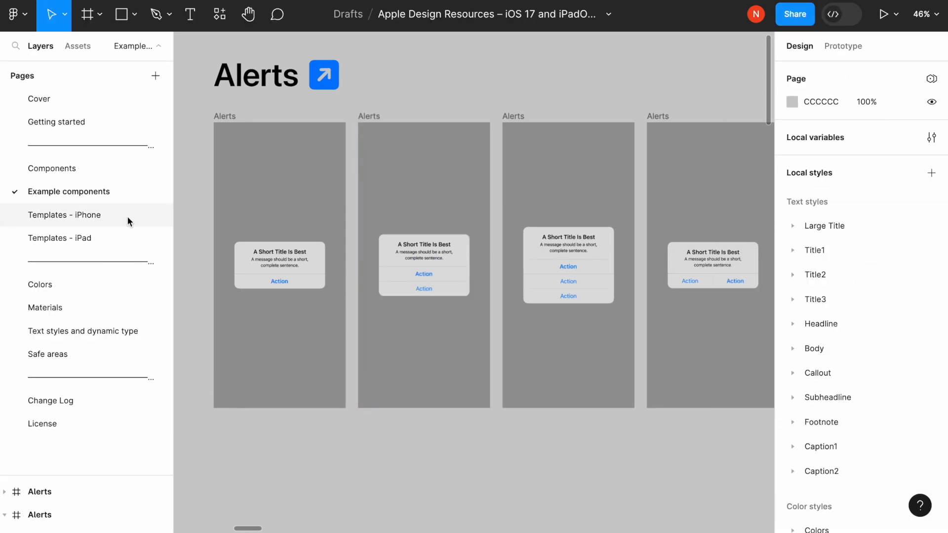
Browse the Colors, Materials, and Text styles and dynamic type pages, ending on Safe areas
{"action": "left_click", "coordinate": [40, 285]}
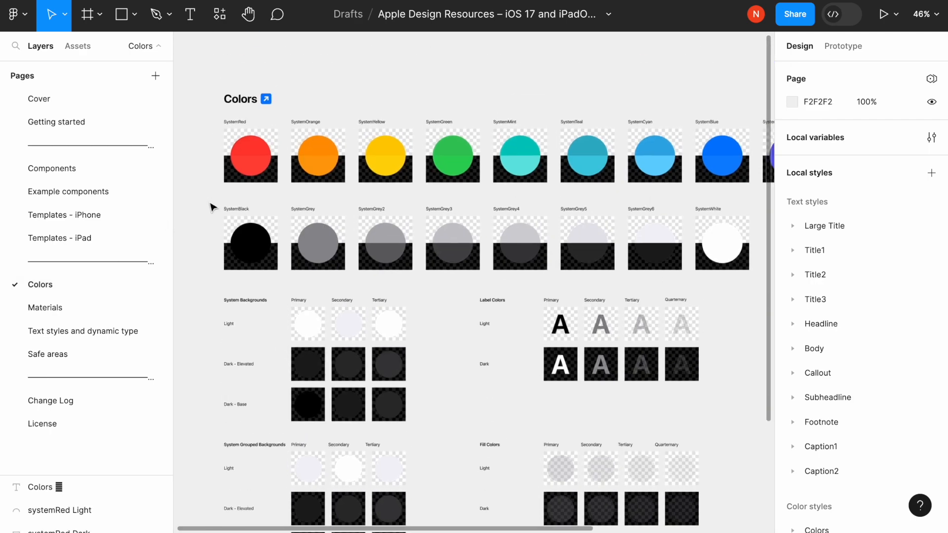
{"action": "scroll", "scroll_direction": "down", "scroll_amount": 3}
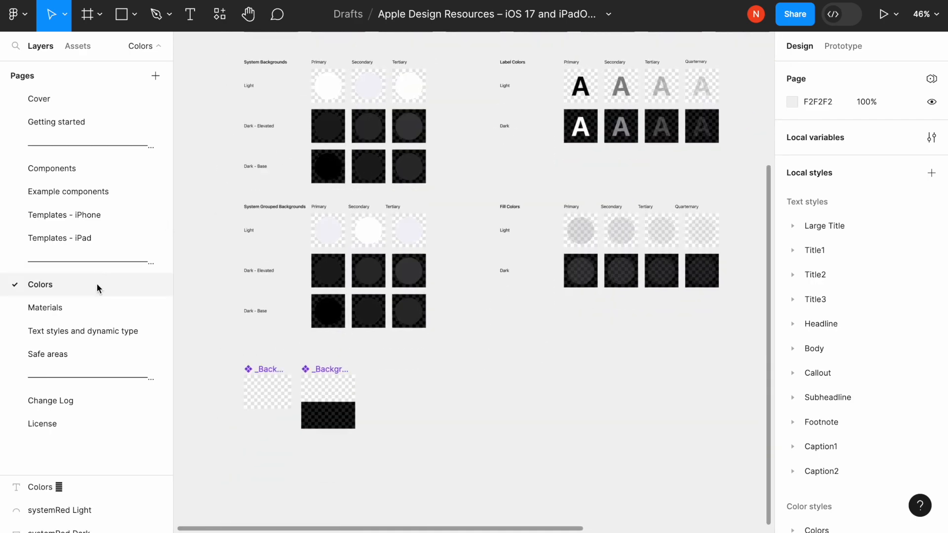
{"action": "left_click", "coordinate": [45, 307]}
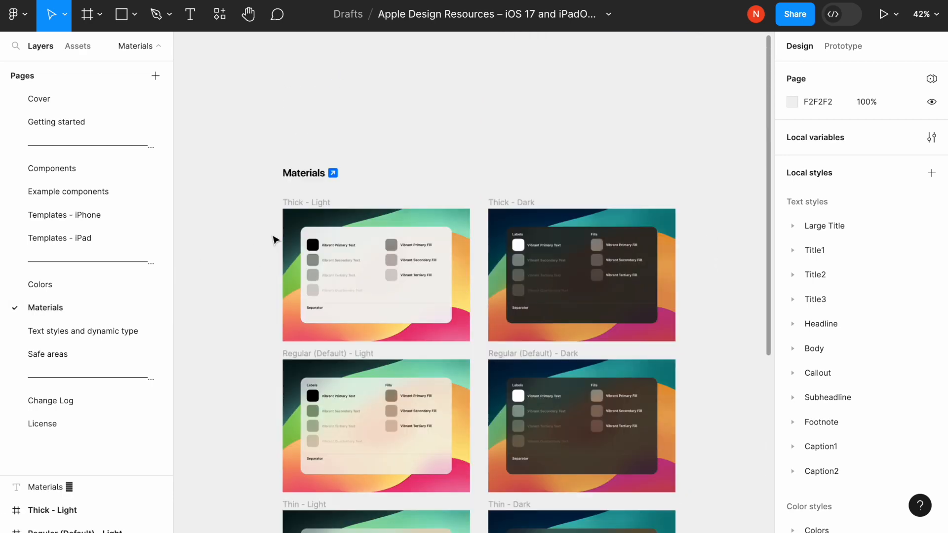
{"action": "left_click", "coordinate": [83, 331]}
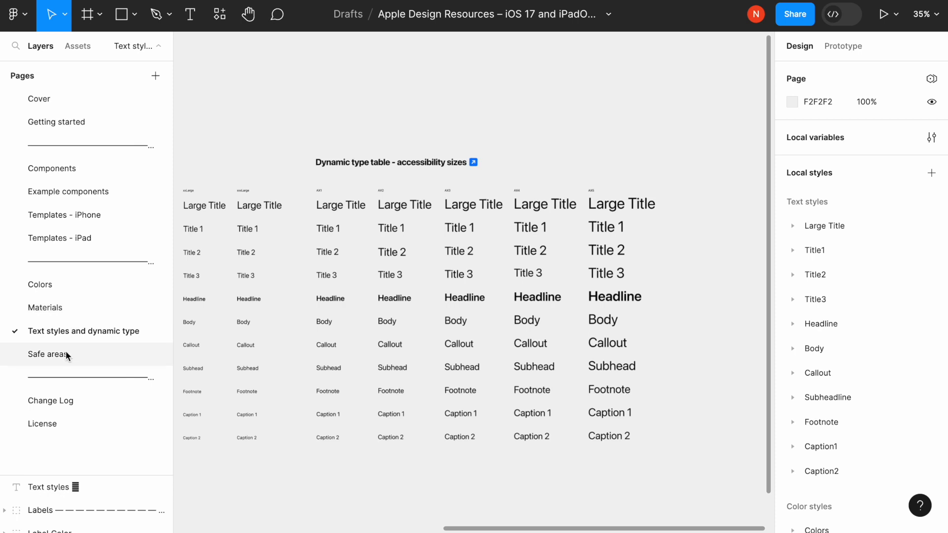
{"action": "left_click", "coordinate": [48, 355]}
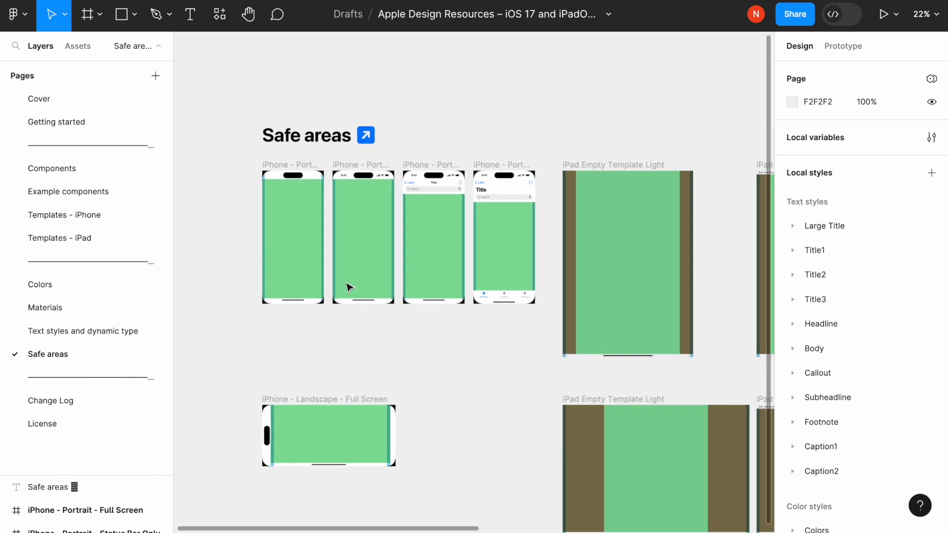
Select the iPhone Portrait - Full Screen frame, then switch to the Ant Design Open Source file
{"action": "left_click", "coordinate": [293, 238]}
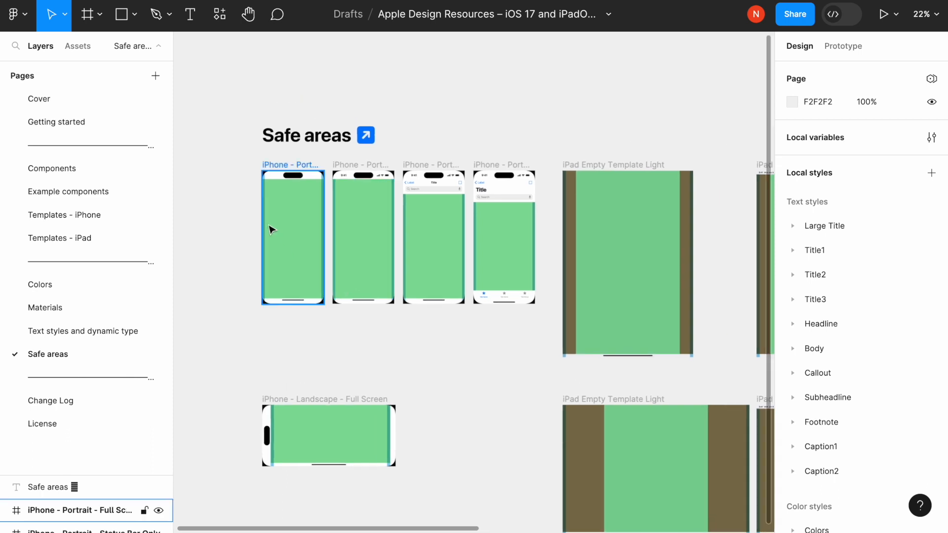
{"action": "mouse_move", "coordinate": [279, 227]}
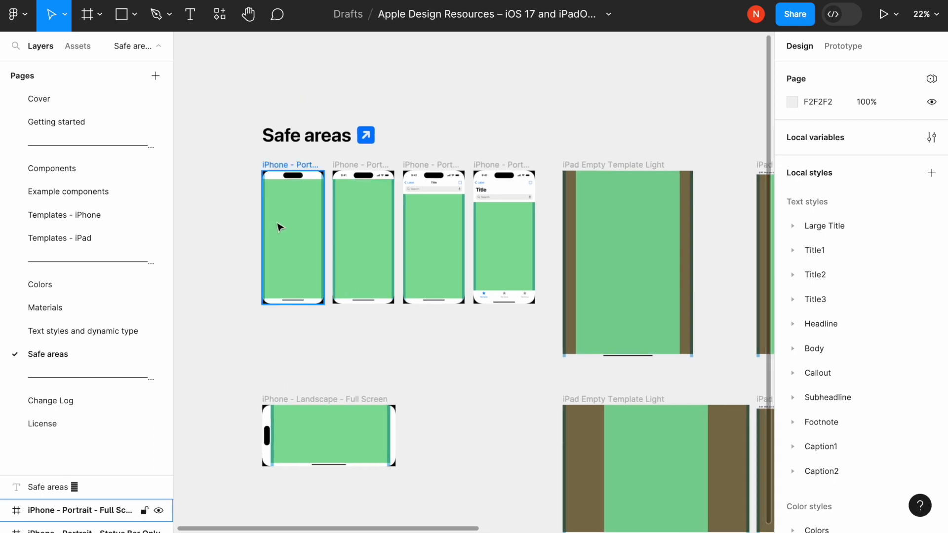
{"action": "mouse_move", "coordinate": [285, 225]}
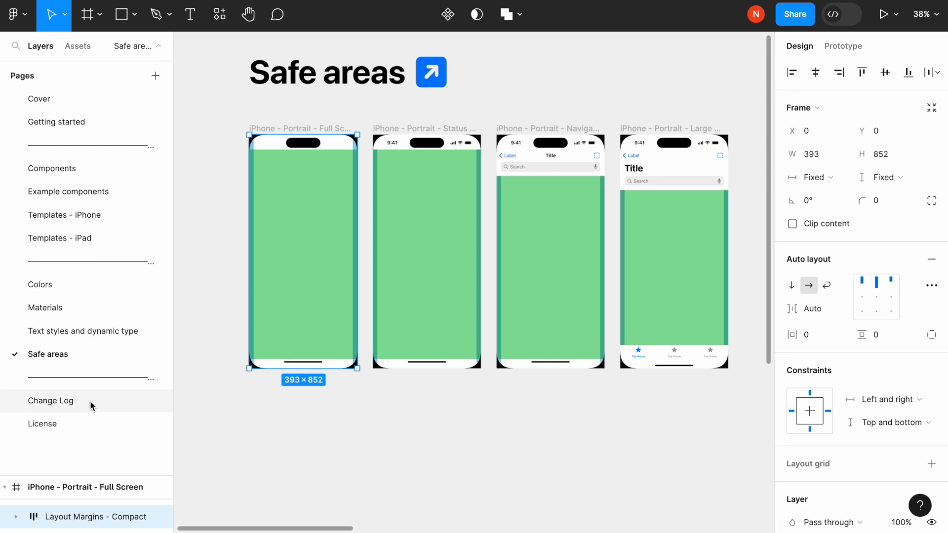
{"action": "left_click", "coordinate": [51, 400]}
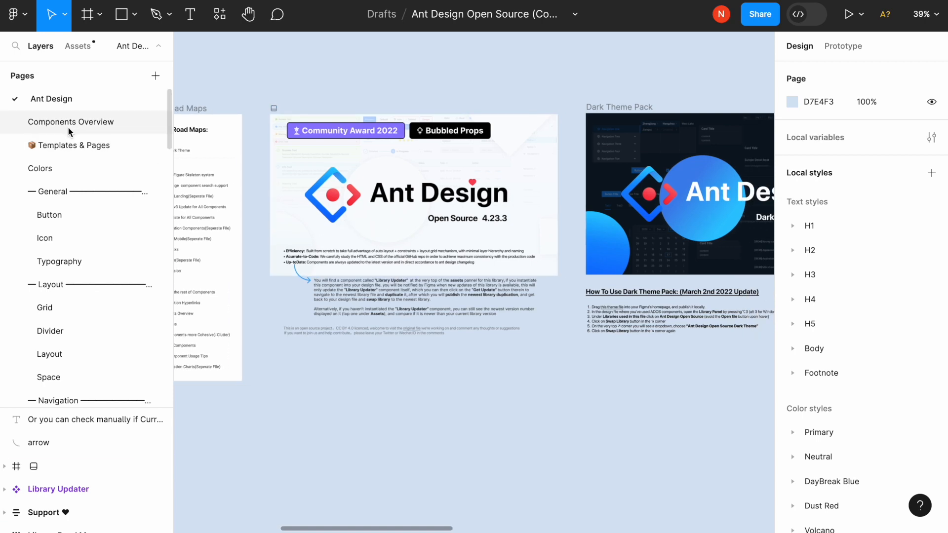
Open Ant Design's Components Overview and scroll through General, Data Entry, Data Display and Other
{"action": "left_click", "coordinate": [70, 122]}
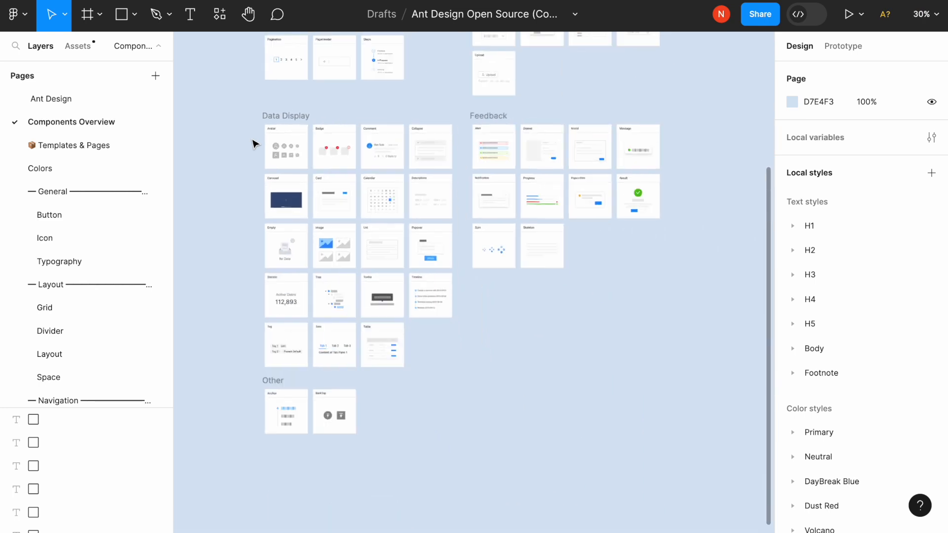
{"action": "scroll", "scroll_direction": "down", "scroll_amount": 3}
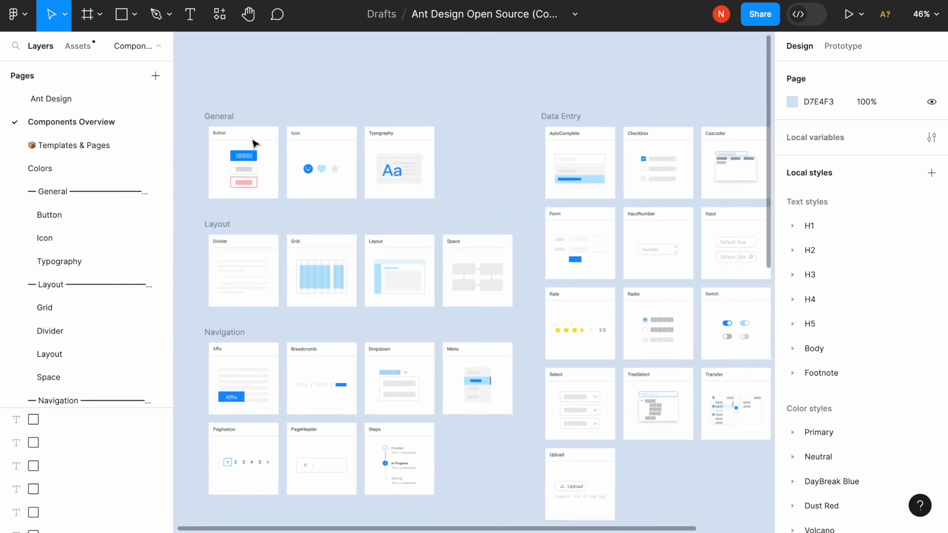
{"action": "scroll", "scroll_direction": "down", "scroll_amount": 3}
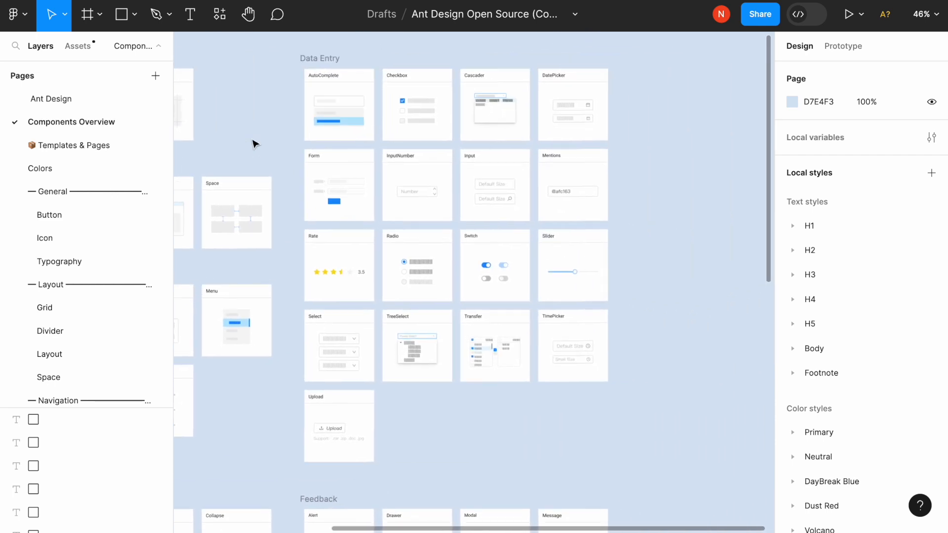
{"action": "scroll", "scroll_direction": "down", "scroll_amount": 3}
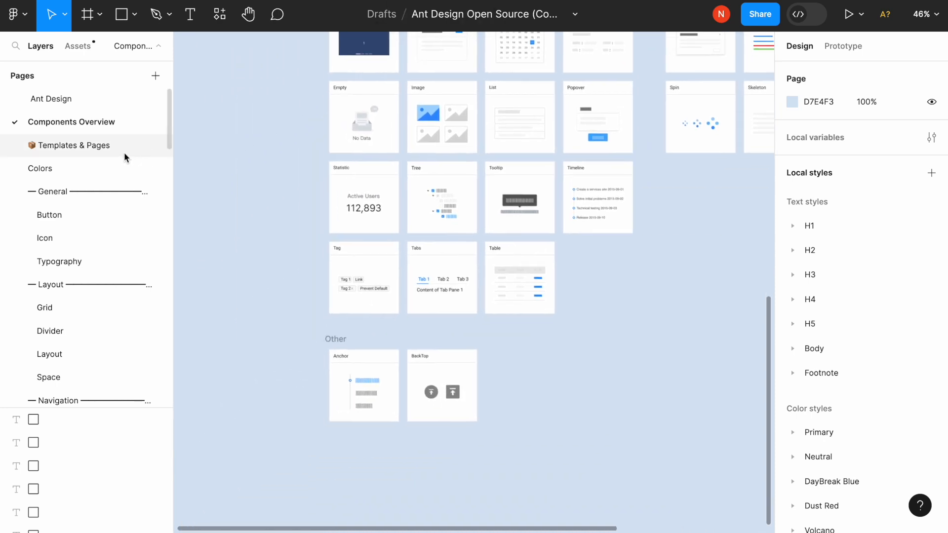
Browse the Templates & Pages page, then open the Button page with its usage notes
{"action": "left_click", "coordinate": [75, 145]}
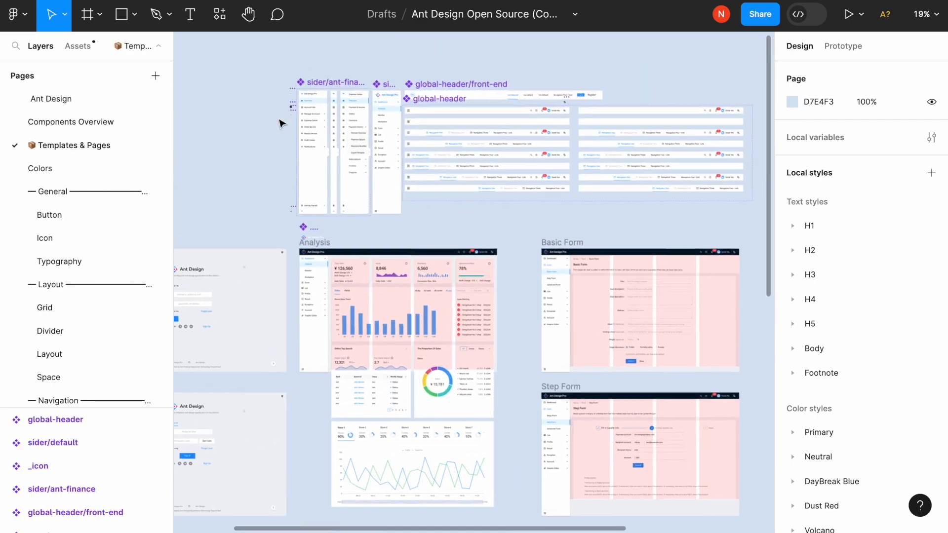
{"action": "scroll", "scroll_direction": "down", "scroll_amount": 3}
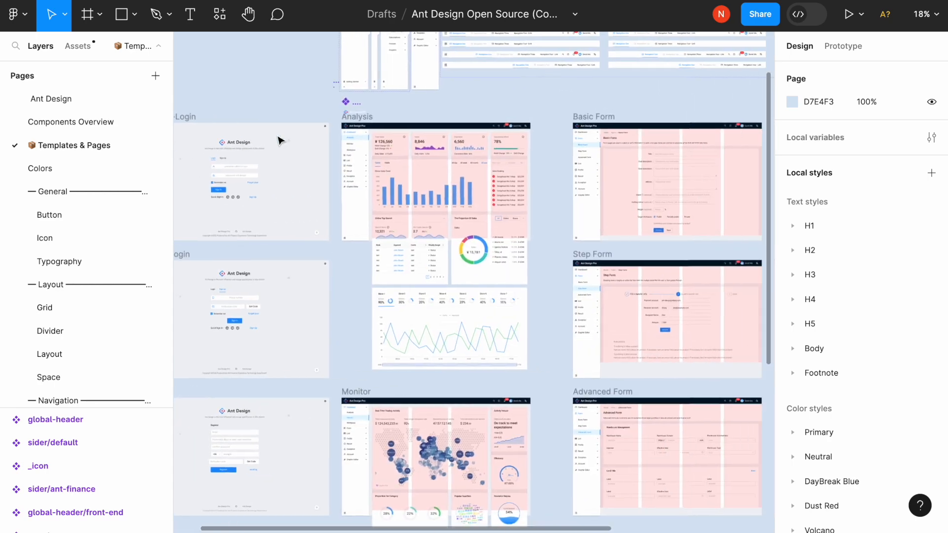
{"action": "scroll", "scroll_direction": "right", "scroll_amount": 3}
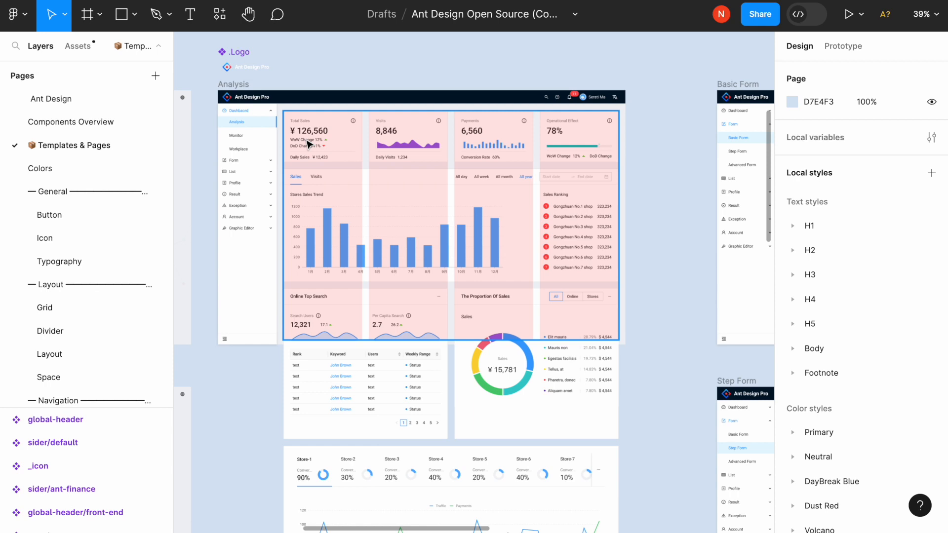
{"action": "left_click", "coordinate": [49, 215]}
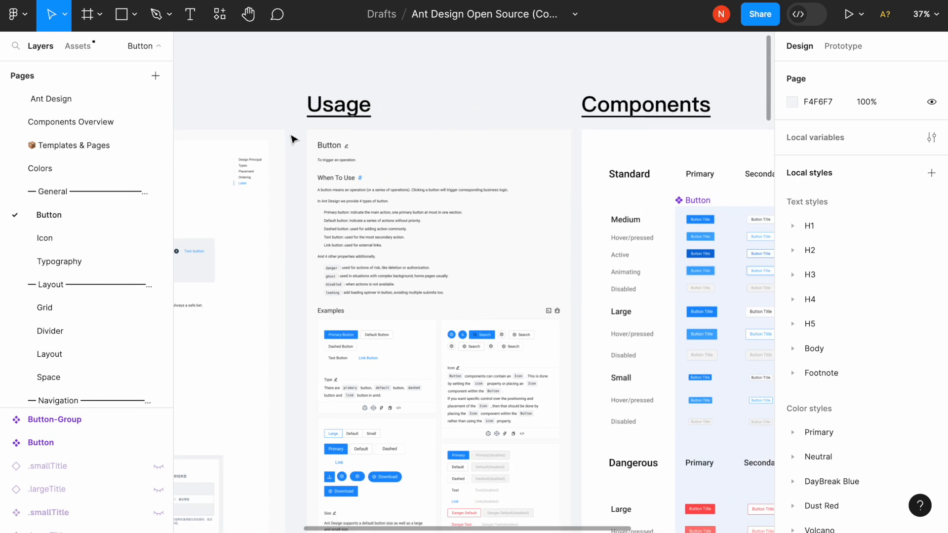
Scroll through the Button variants, ending on the Icon page's Outlined, Filled and Two Tone sets
{"action": "scroll", "scroll_direction": "right", "scroll_amount": 3}
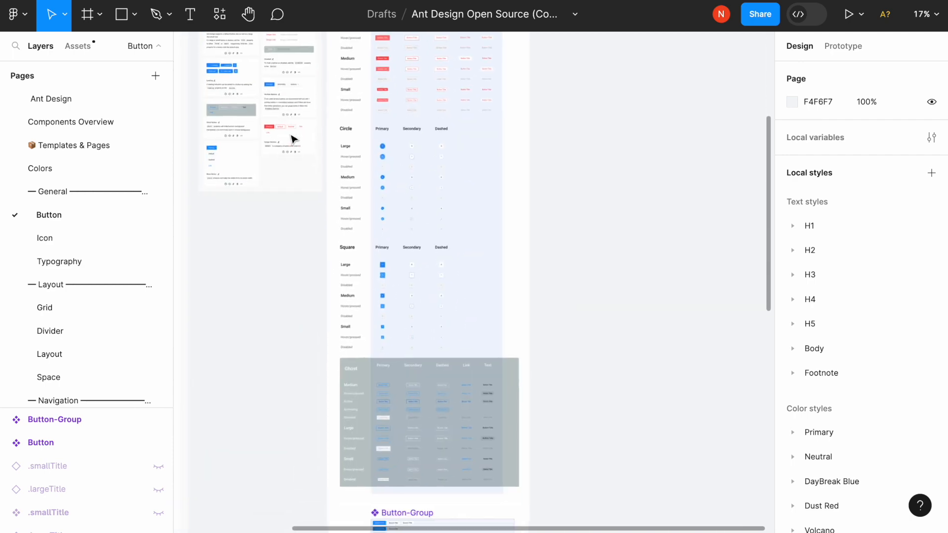
{"action": "scroll", "scroll_direction": "down", "scroll_amount": 3}
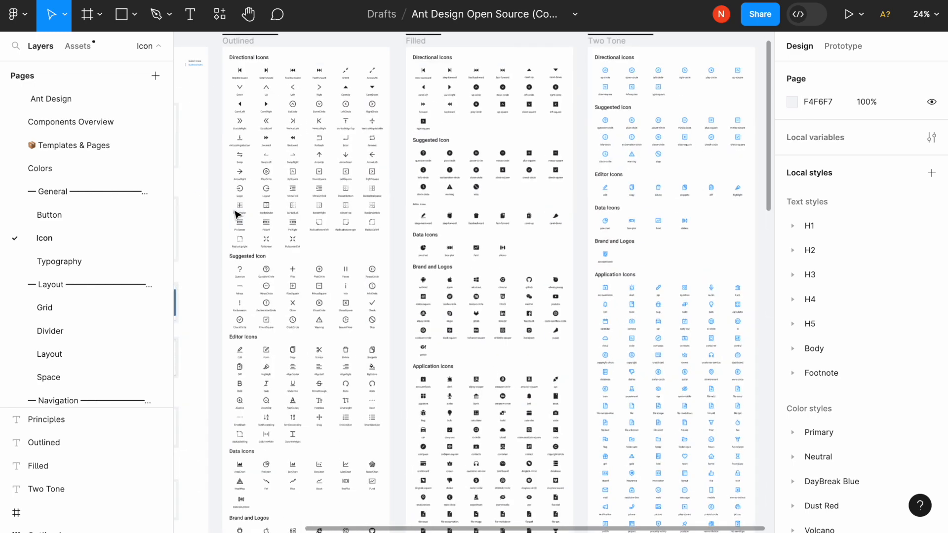
{"action": "scroll", "scroll_direction": "down", "scroll_amount": 3}
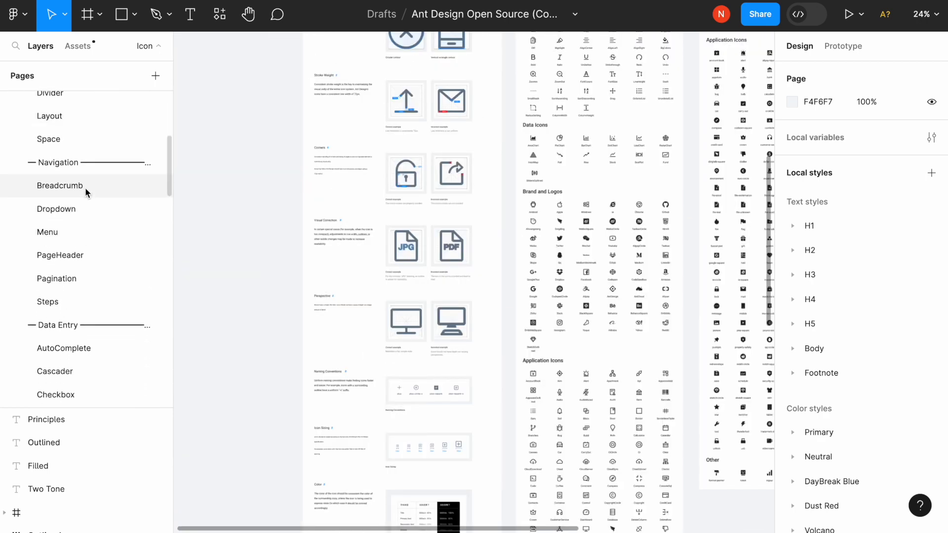
View the Breadcrumb and PageHeader pages, then the Card page with Card and Card-Head components
{"action": "left_click", "coordinate": [60, 186]}
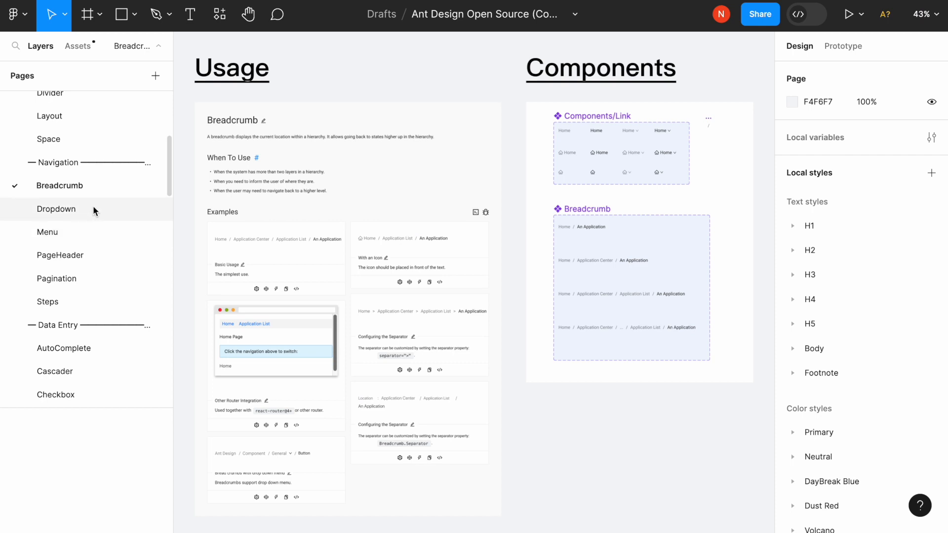
{"action": "left_click", "coordinate": [56, 210]}
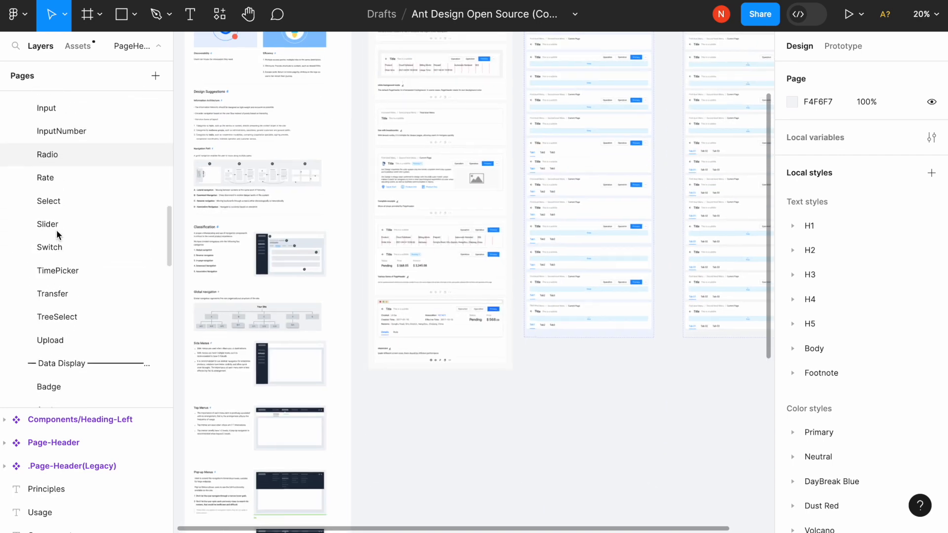
{"action": "scroll", "scroll_direction": "down", "scroll_amount": 3}
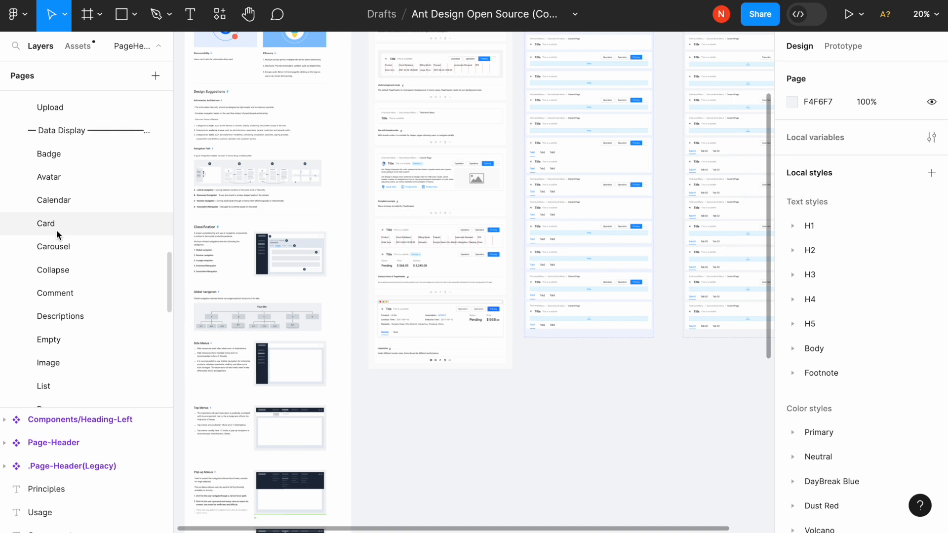
{"action": "left_click", "coordinate": [45, 224]}
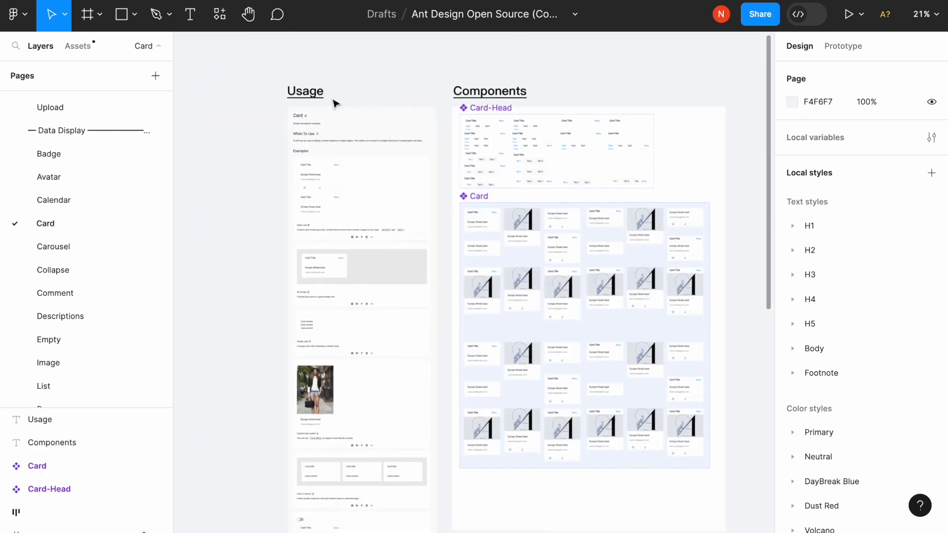
{"action": "scroll", "scroll_direction": "down", "scroll_amount": 3}
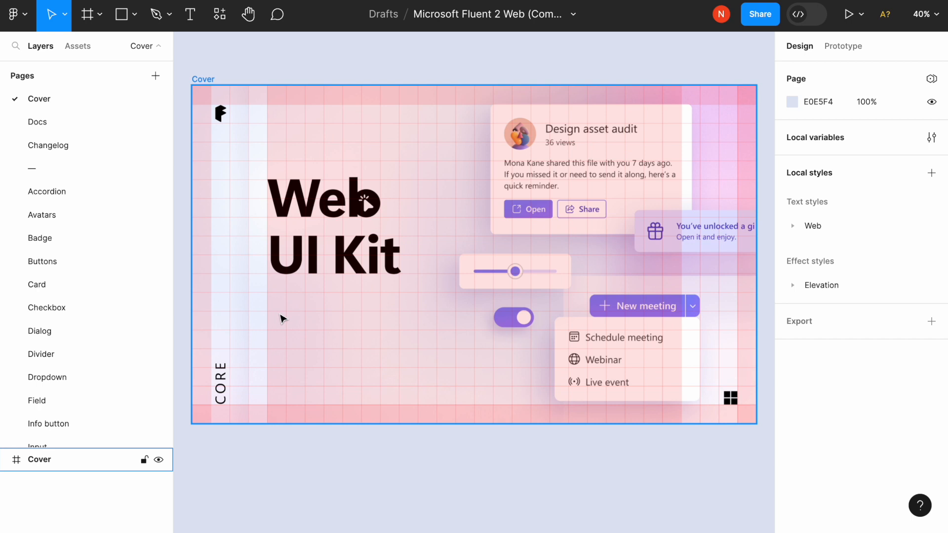
{"action": "mouse_move", "coordinate": [439, 107]}
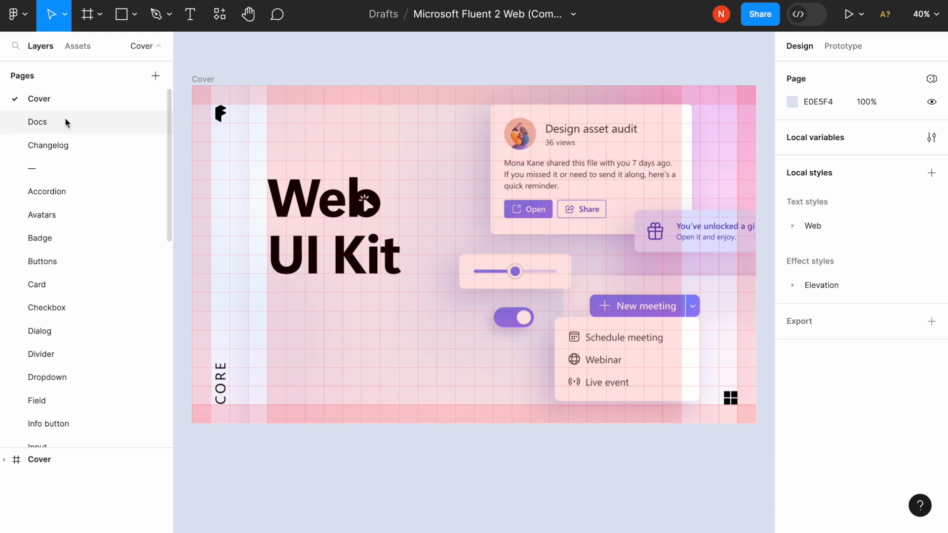
Scroll through the Fluent 2 Web Docs page, then open the Accordion page
{"action": "left_click", "coordinate": [38, 121]}
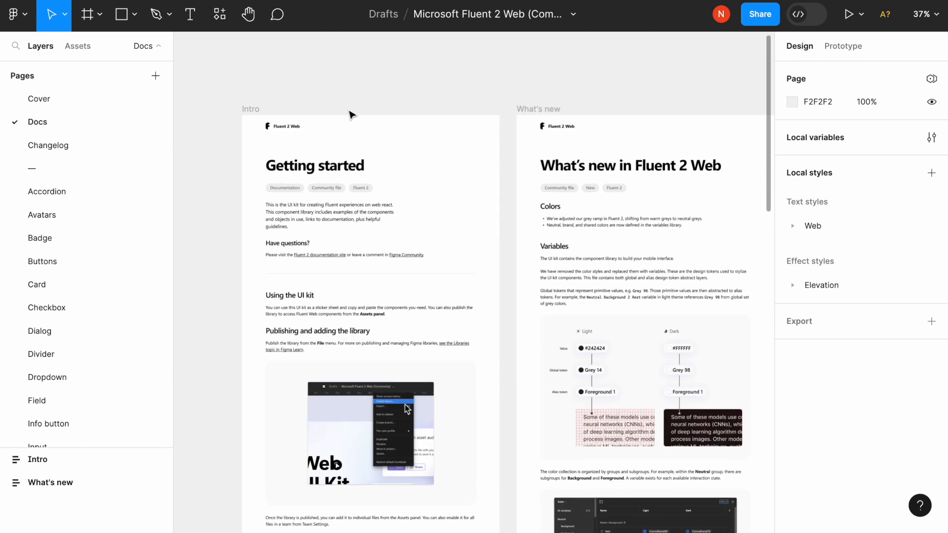
{"action": "scroll", "scroll_direction": "down", "scroll_amount": 3}
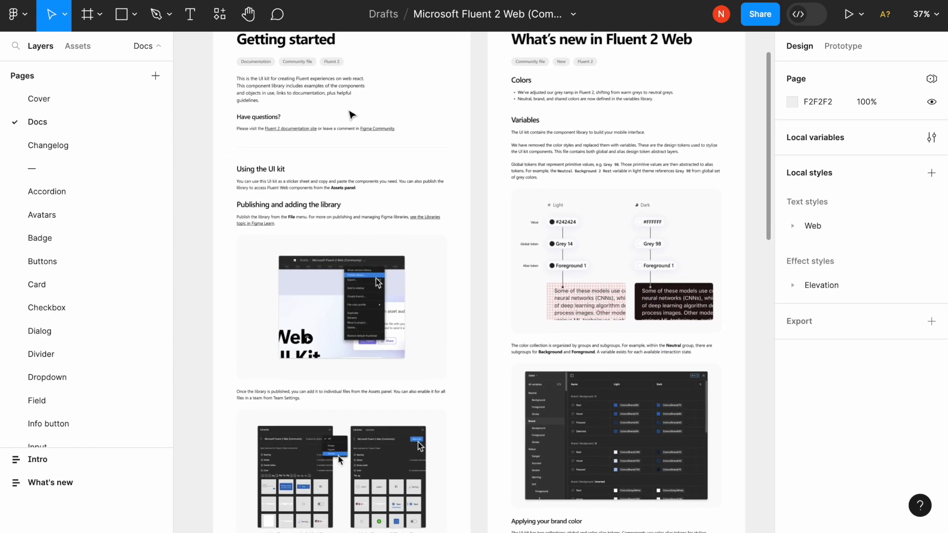
{"action": "scroll", "scroll_direction": "down", "scroll_amount": 3}
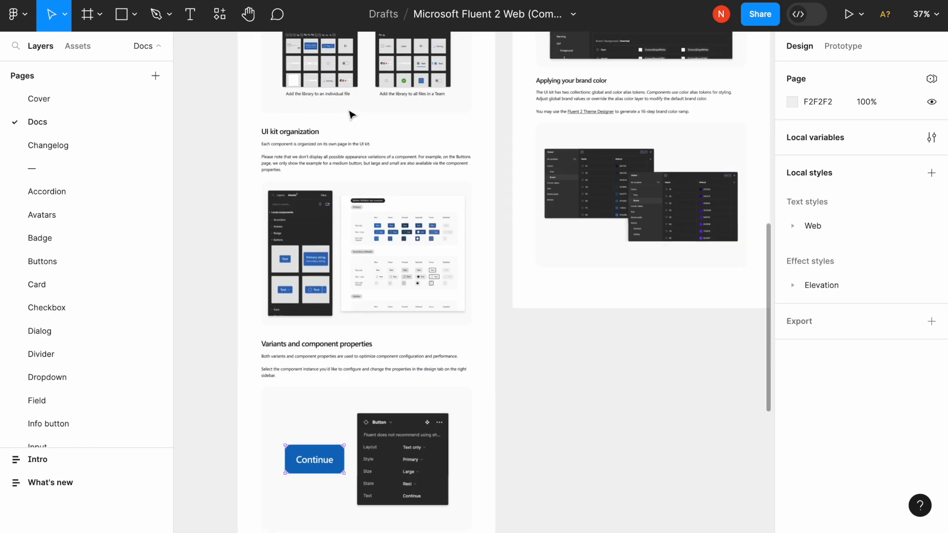
{"action": "left_click", "coordinate": [47, 191]}
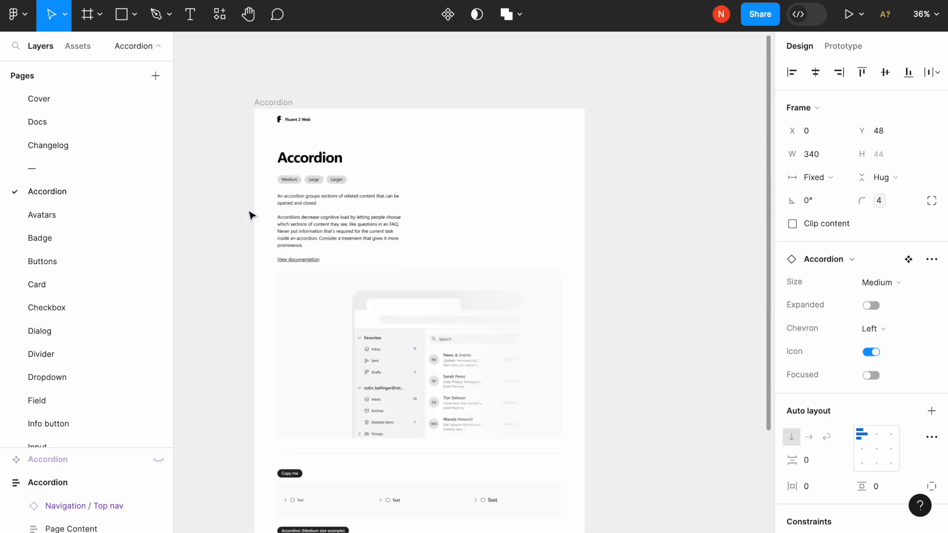
Inspect an accordion instance's properties, then view the Slider page's Medium and Small states
{"action": "left_click", "coordinate": [309, 202]}
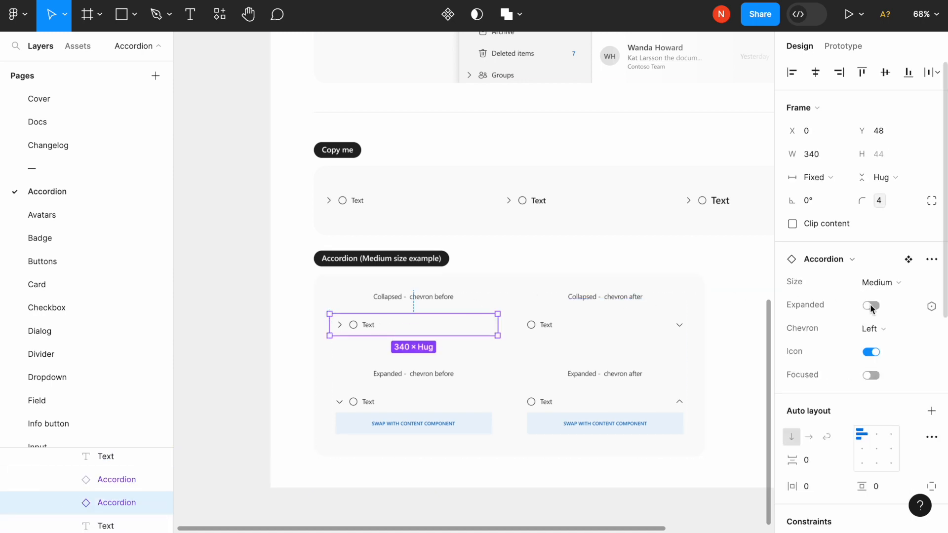
{"action": "left_click", "coordinate": [870, 306]}
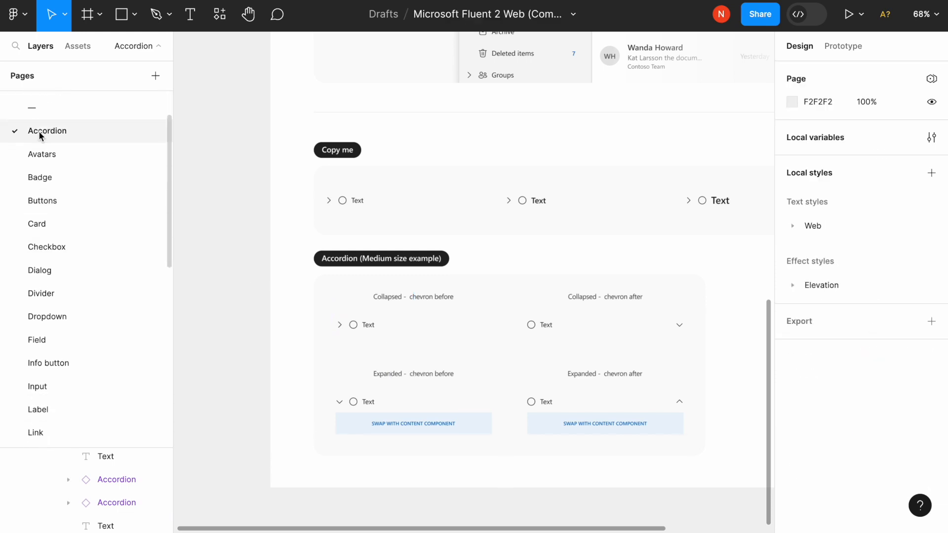
{"action": "scroll", "scroll_direction": "down", "scroll_amount": 3}
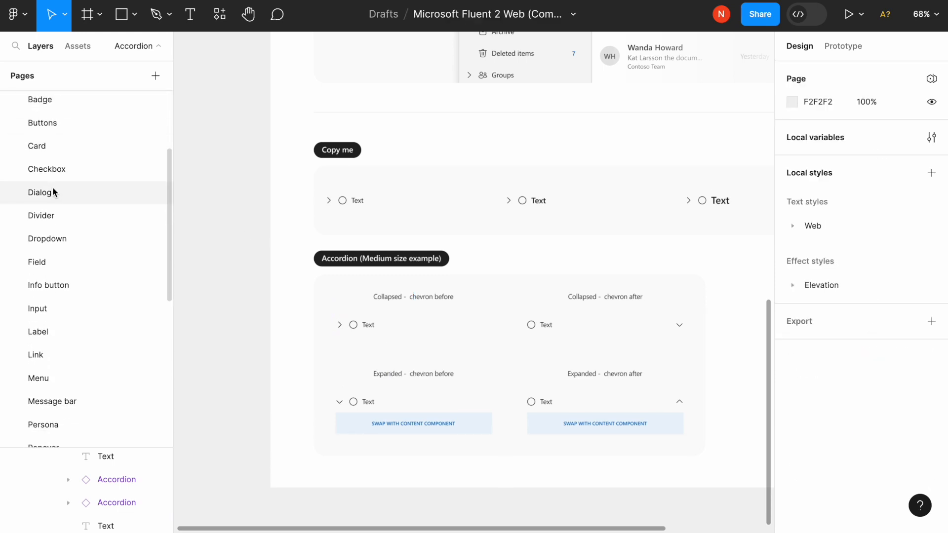
{"action": "left_click", "coordinate": [39, 228]}
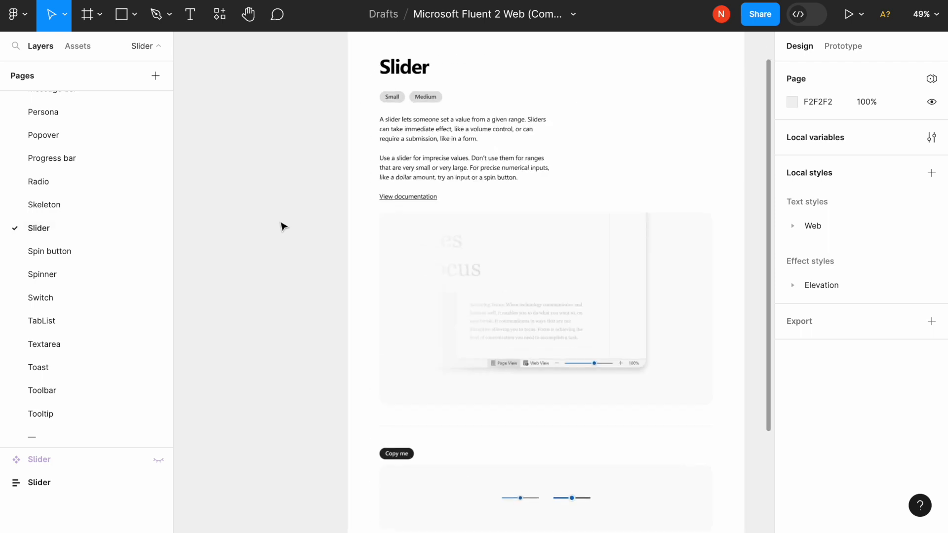
{"action": "scroll", "scroll_direction": "down", "scroll_amount": 3}
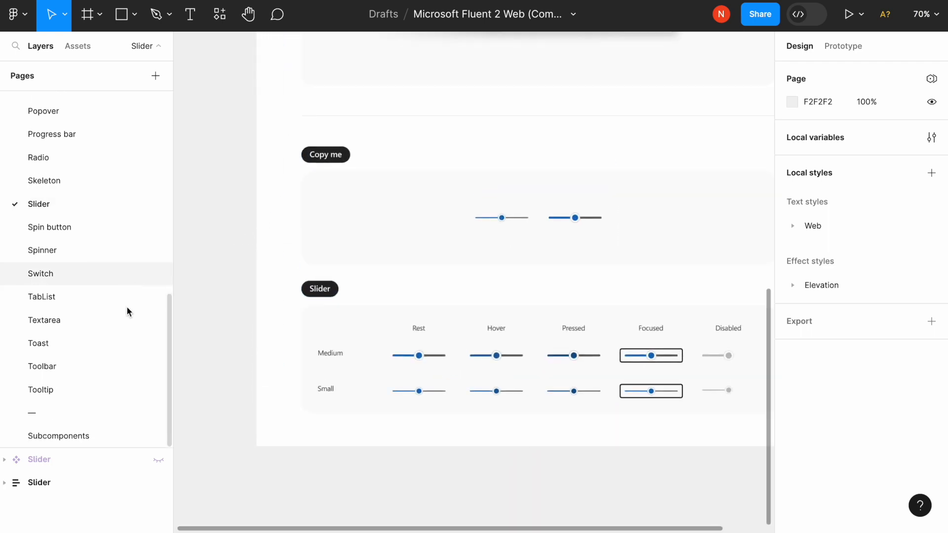
View the Fluent 2 Web Changelog page, then return to the Web UI Kit cover
{"action": "left_click", "coordinate": [49, 145]}
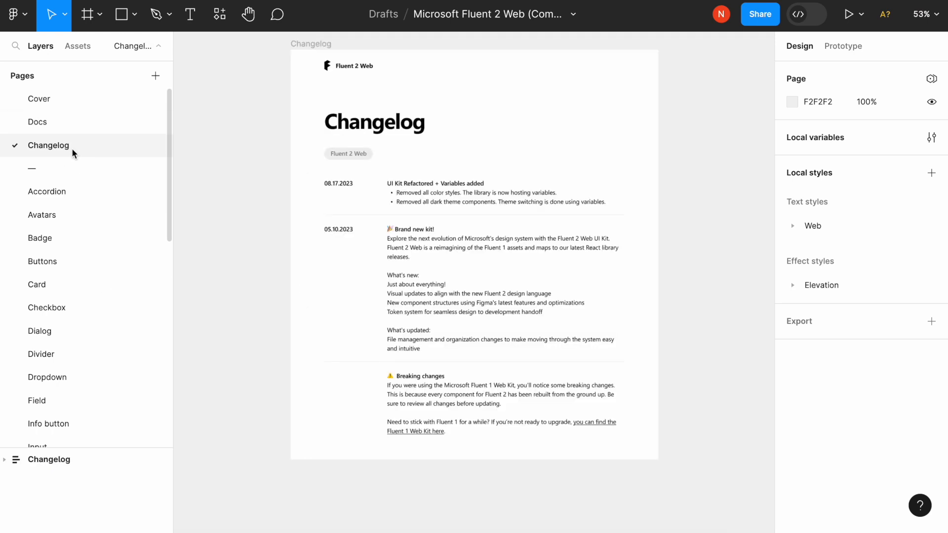
{"action": "mouse_move", "coordinate": [206, 191]}
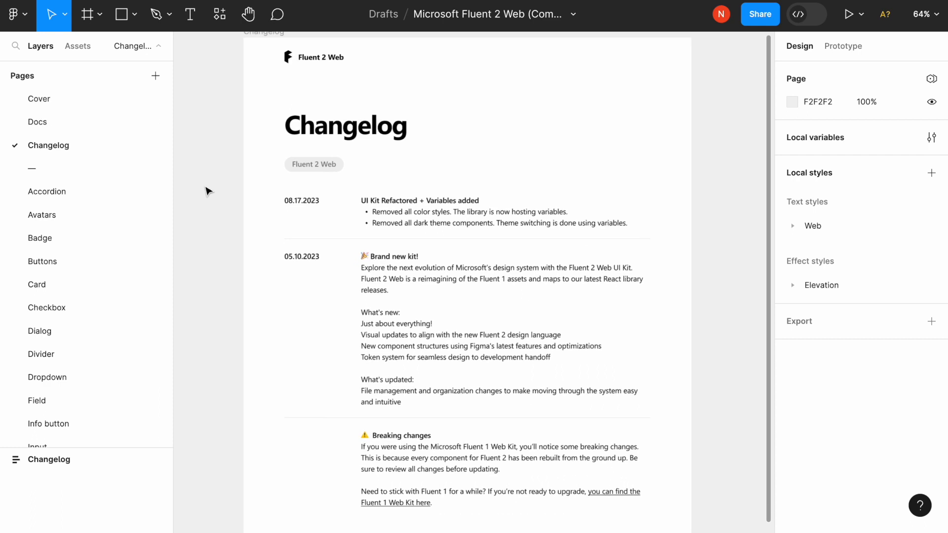
{"action": "left_click", "coordinate": [38, 99]}
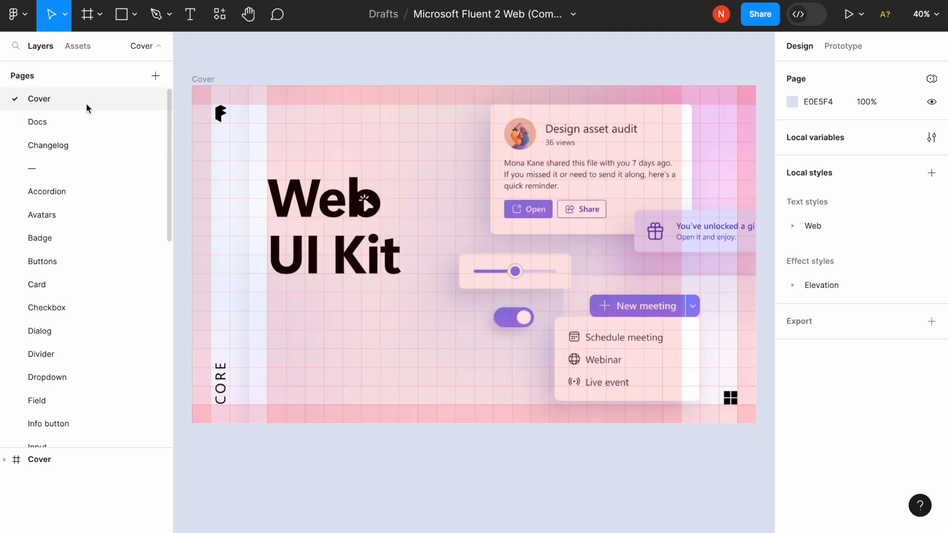